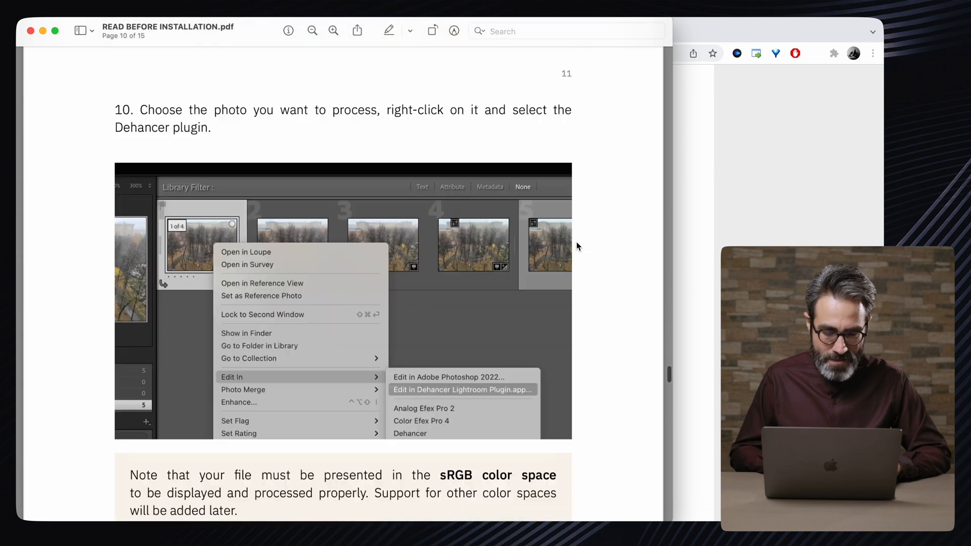
- Scroll the installation guide to page 14 and select the recommended Camera Raw settings list
scroll("down", 3)
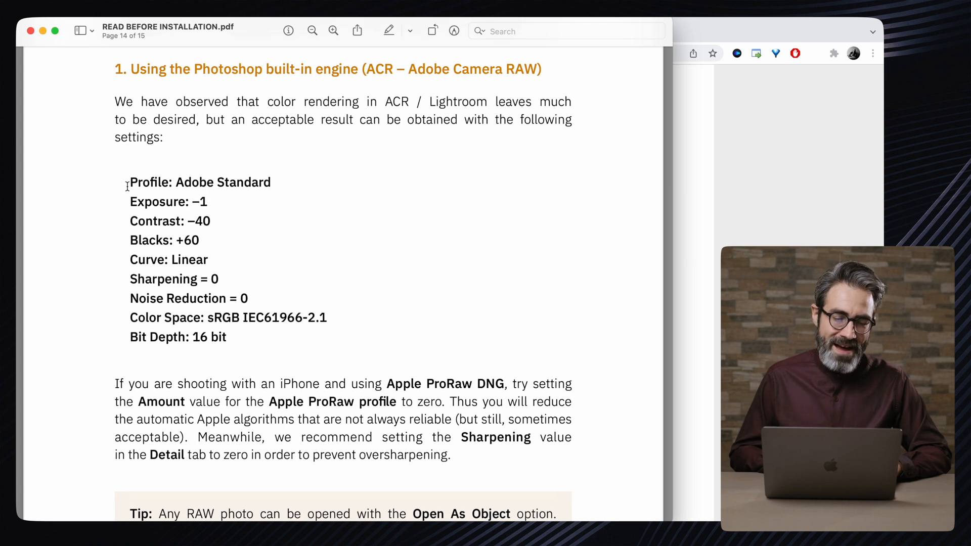
left_click_drag(128, 182, 227, 337)
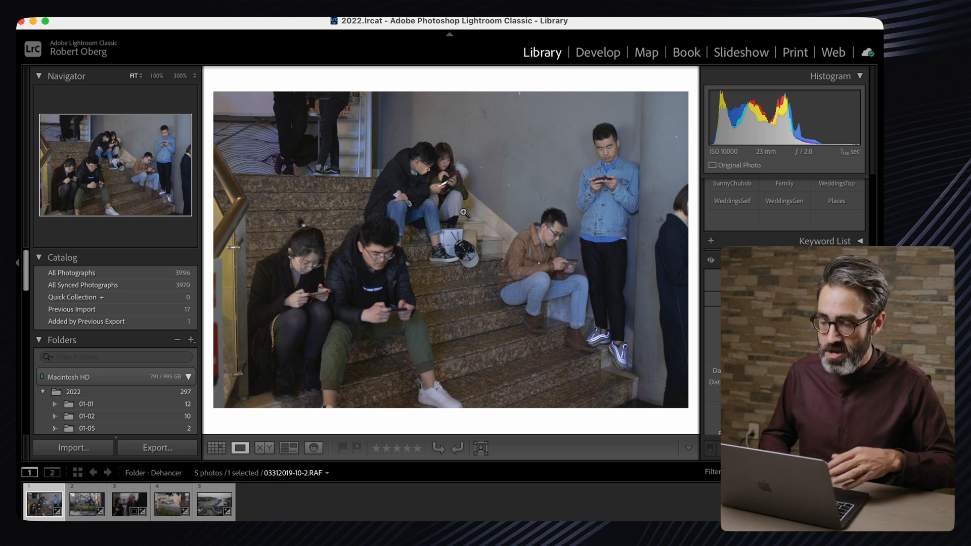
- Switch to the Develop module and check the Detail panel's sharpening and noise reduction
left_click(597, 52)
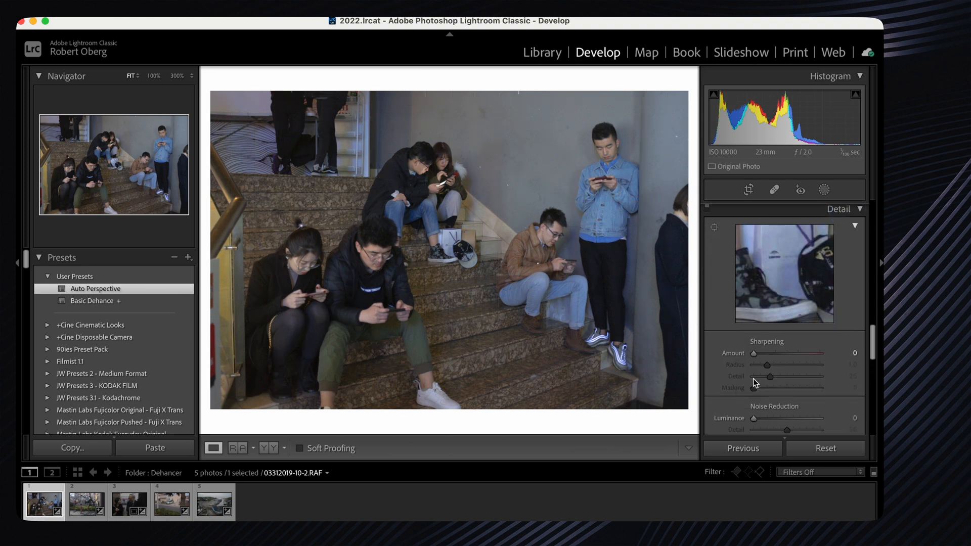
left_click(841, 210)
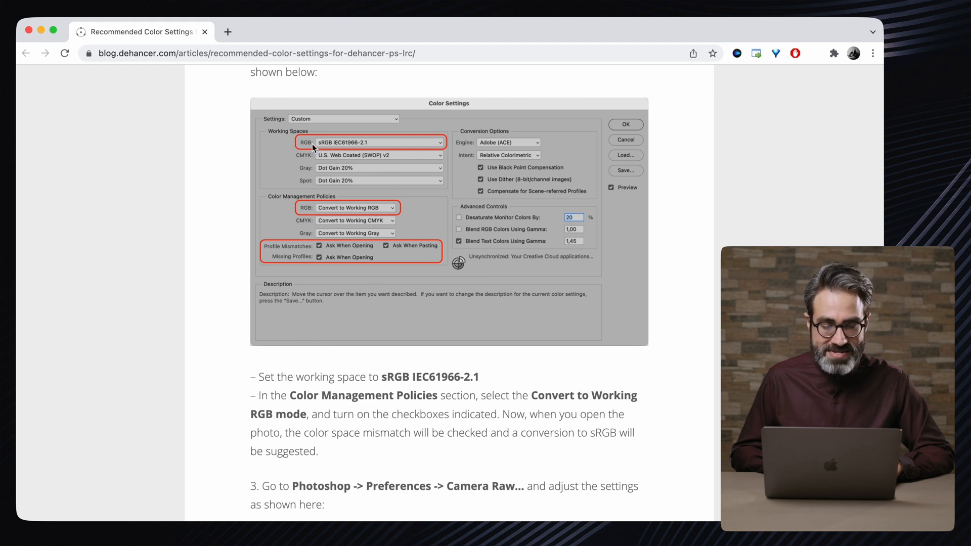
mouse_move(232, 99)
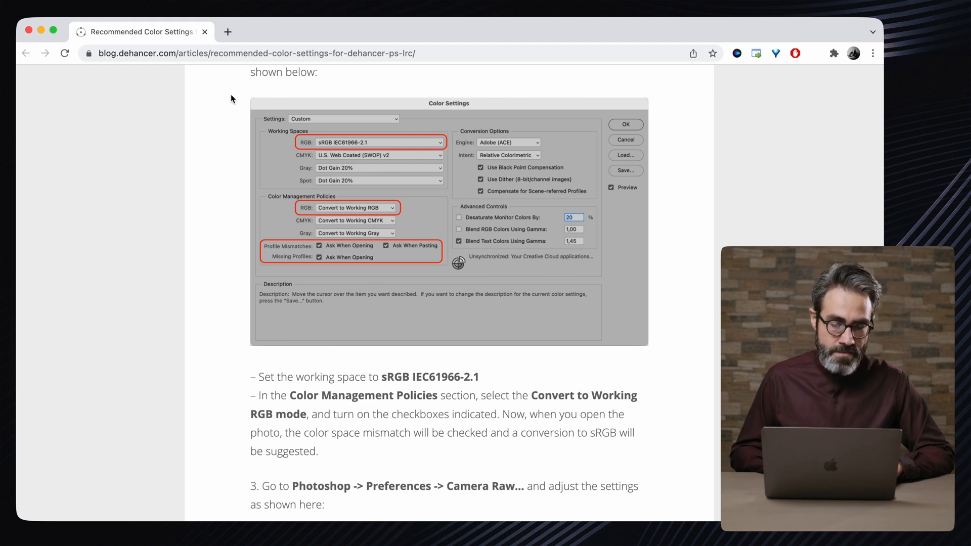
mouse_move(192, 162)
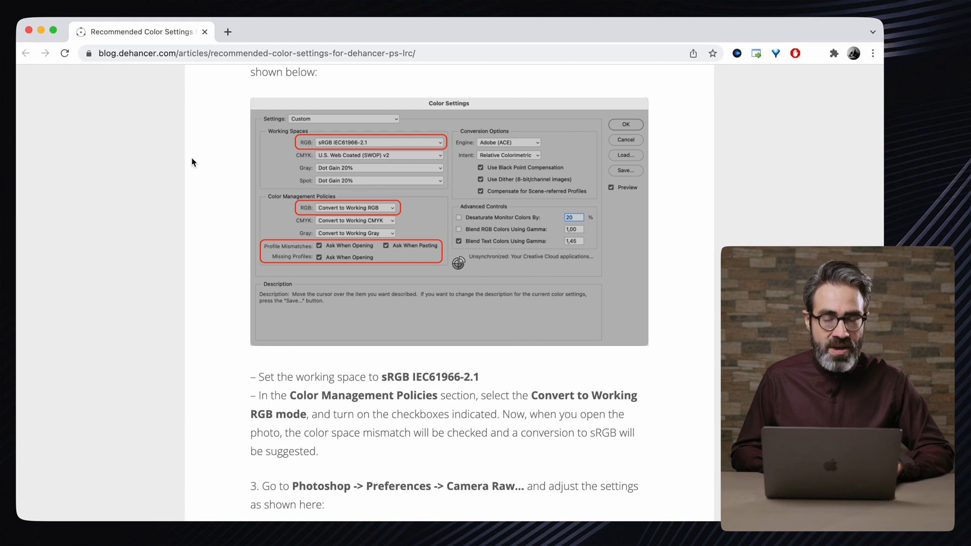
- Return from the colour settings article in Chrome to Lightroom Classic
key("cmd+tab")
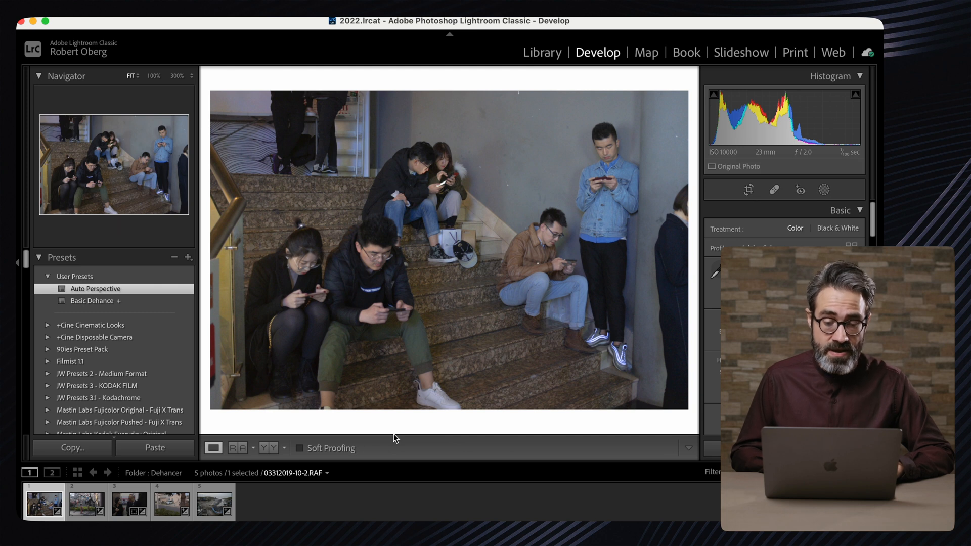
- Edit the stairs photo in the Dehancer Lightroom Plugin as a 16-bit sRGB TIFF copy
right_click(43, 503)
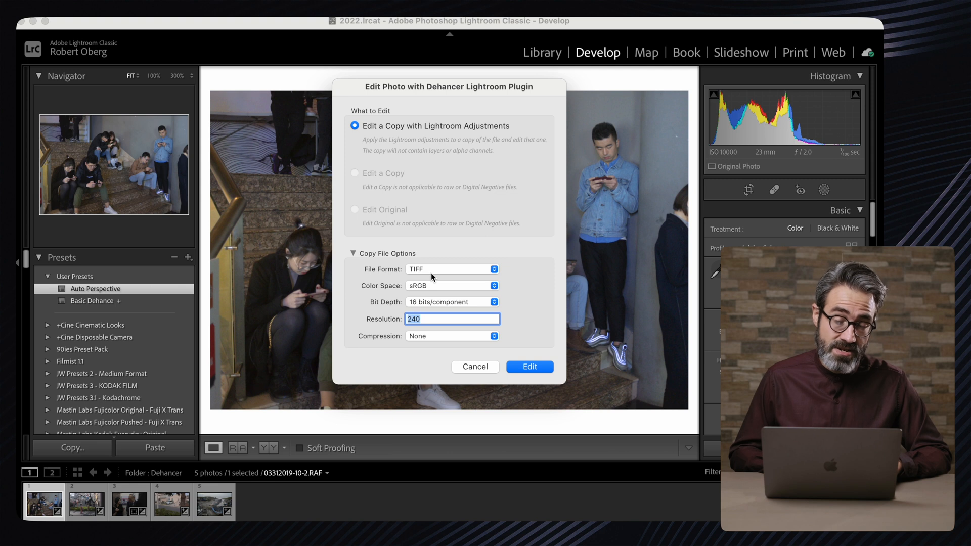
left_click(452, 269)
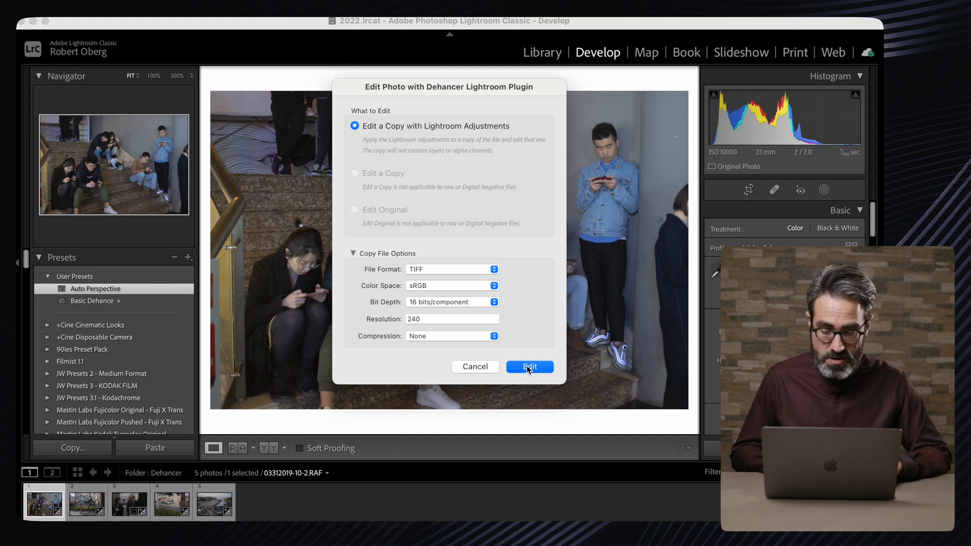
left_click(529, 366)
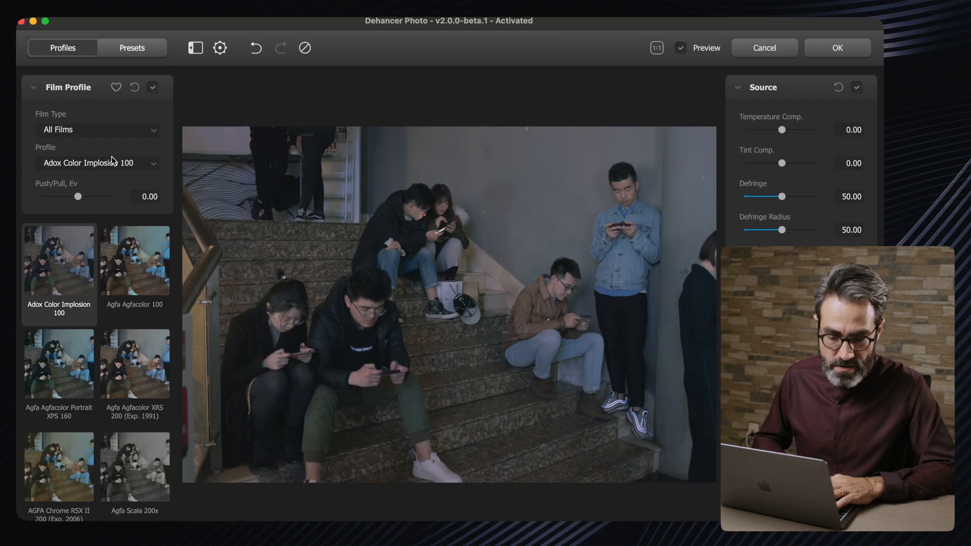
- Apply Fujichrome Velvia 100, nudge print exposure down and lower the white point
left_click(96, 163)
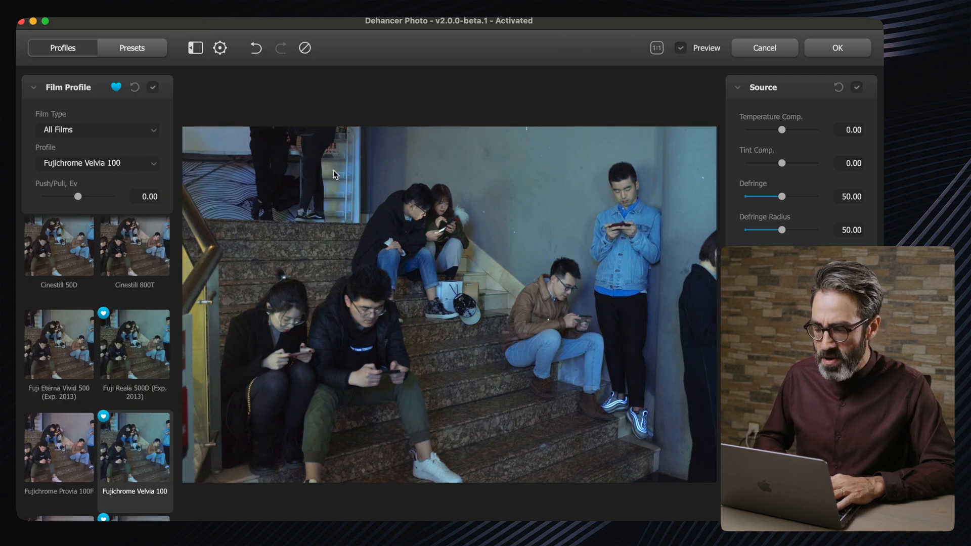
mouse_move(597, 160)
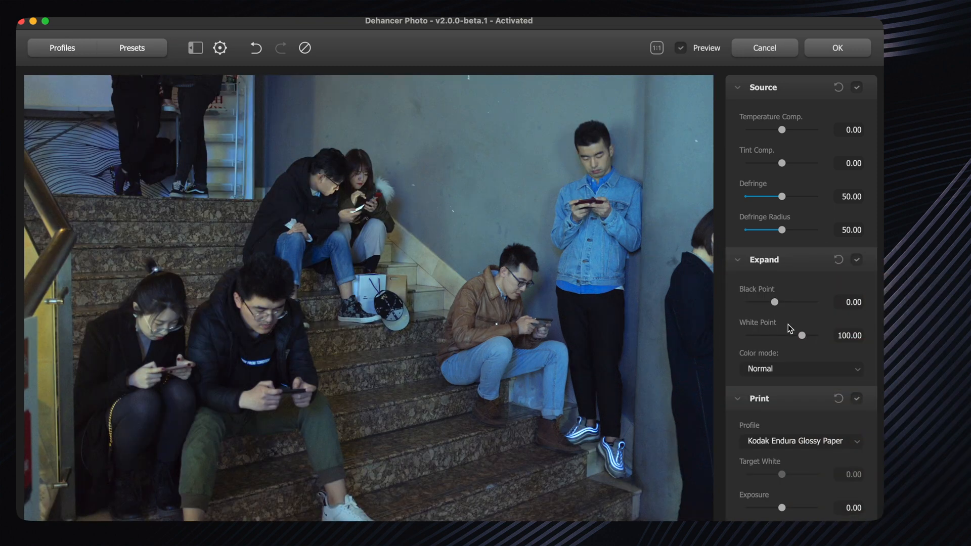
left_click_drag(782, 507, 782, 467)
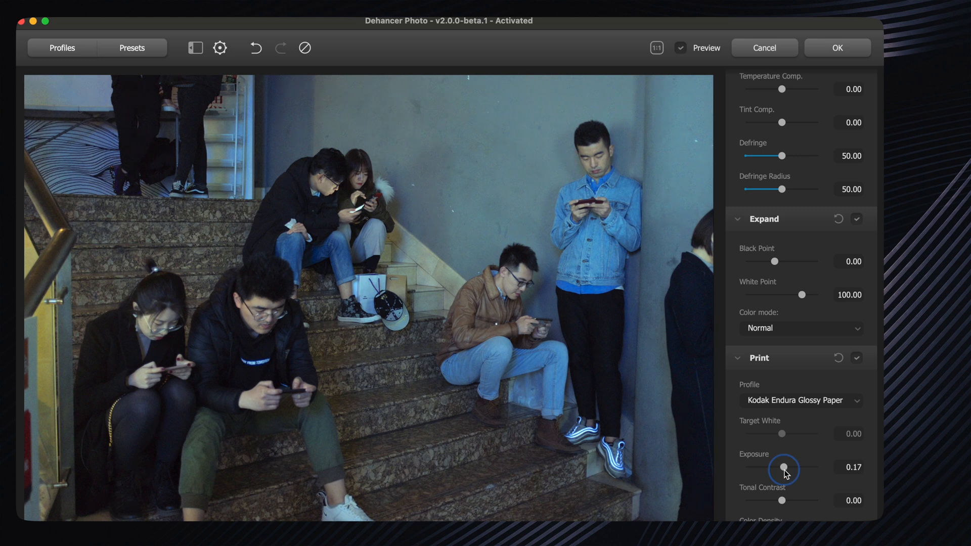
left_click_drag(784, 467, 778, 467)
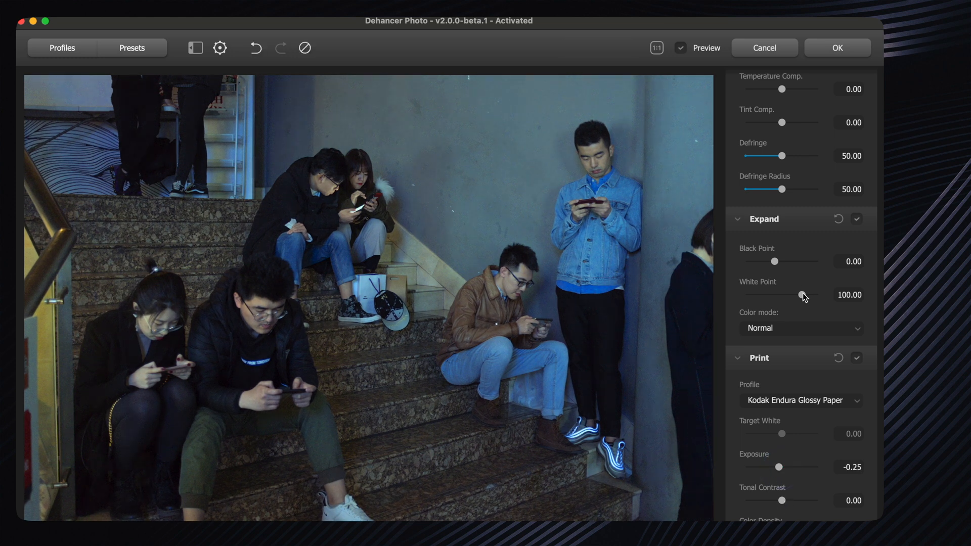
left_click_drag(802, 297, 789, 266)
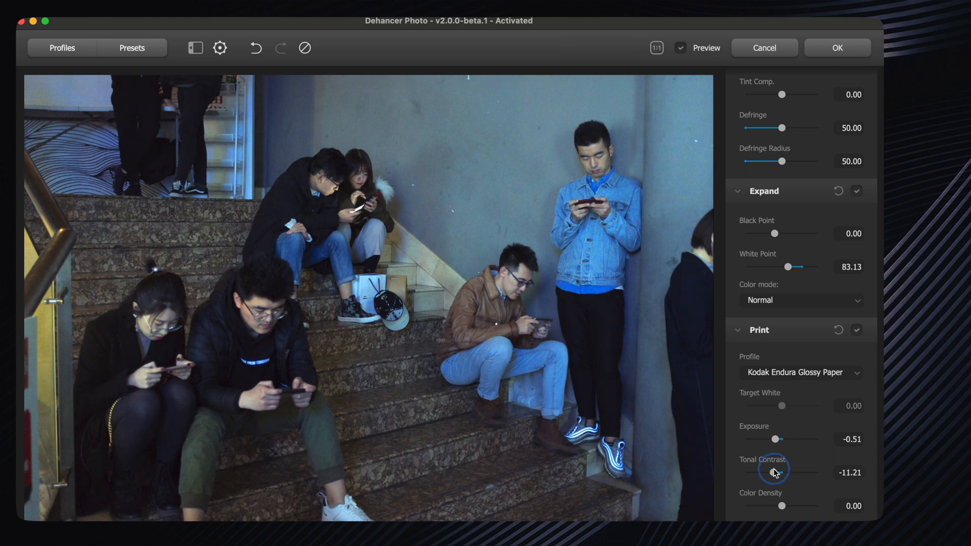
- Raise tonal contrast above neutral and lower the white point further to about 71
left_click_drag(771, 472, 780, 473)
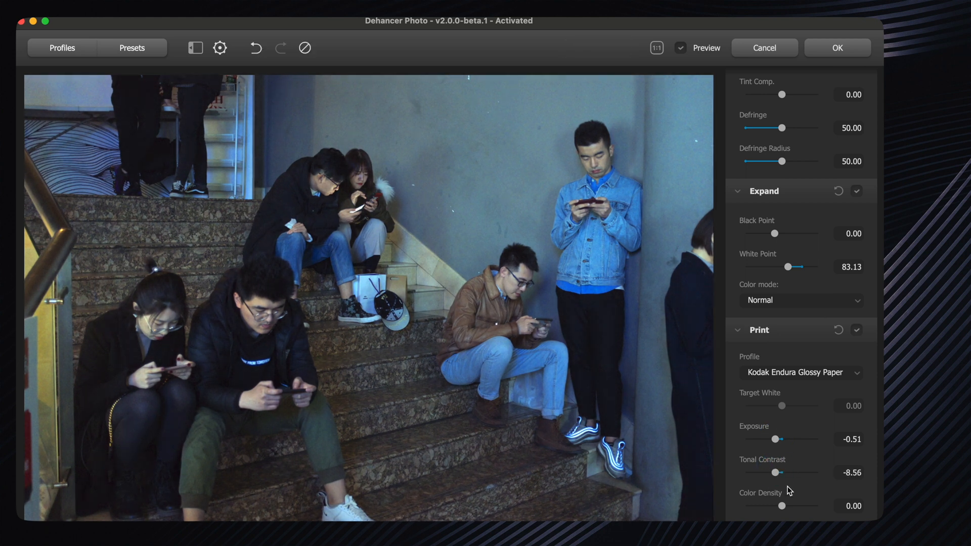
left_click_drag(779, 472, 788, 472)
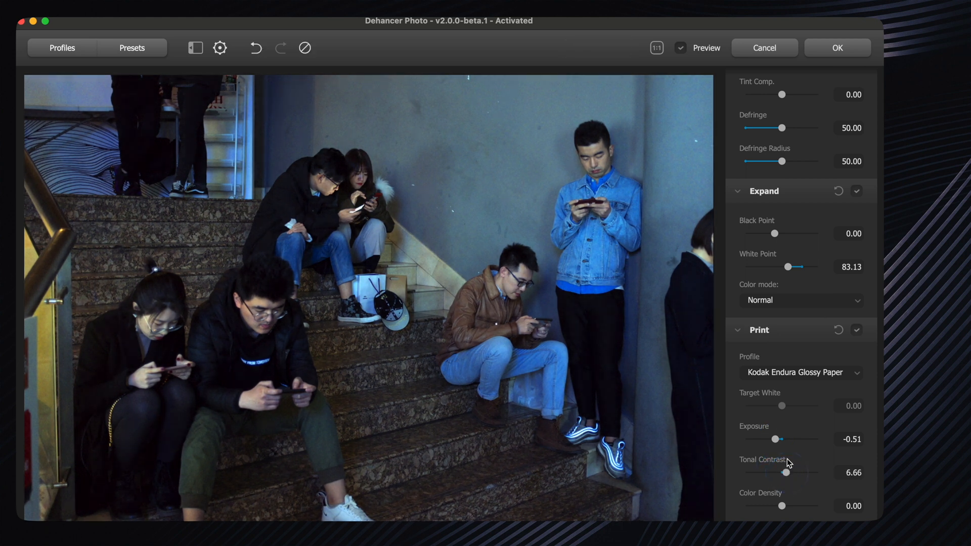
left_click_drag(799, 266, 777, 266)
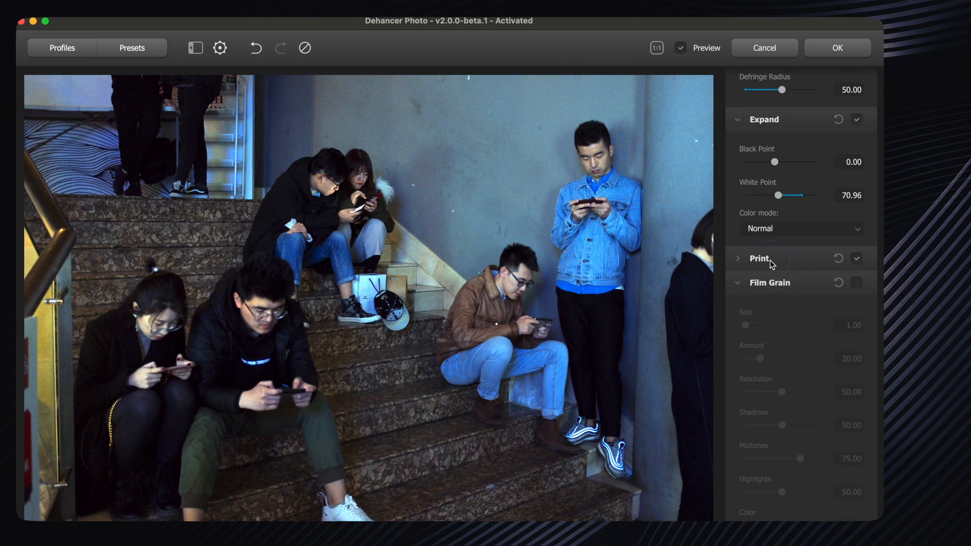
- Enable film grain, raise halation local diffusion and turn on bloom
left_click(857, 388)
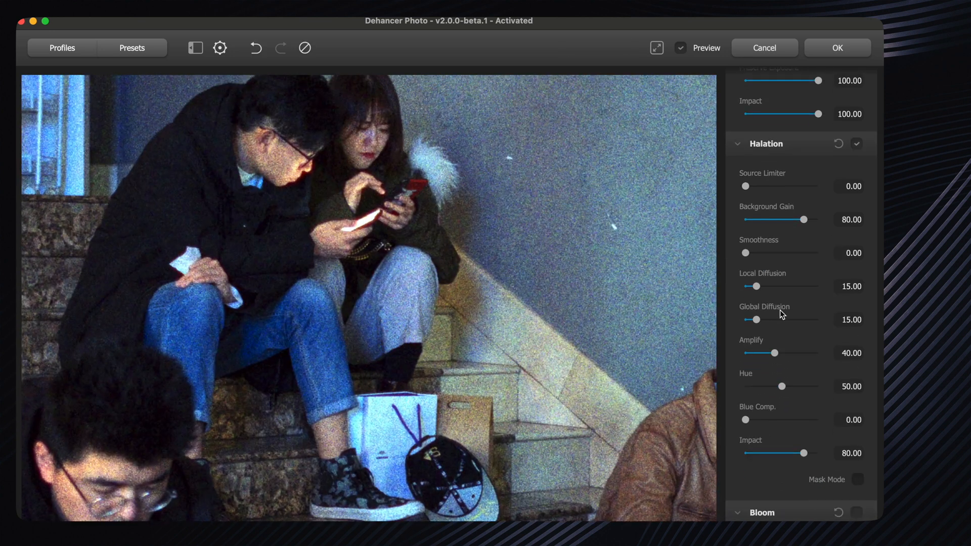
left_click_drag(757, 286, 774, 286)
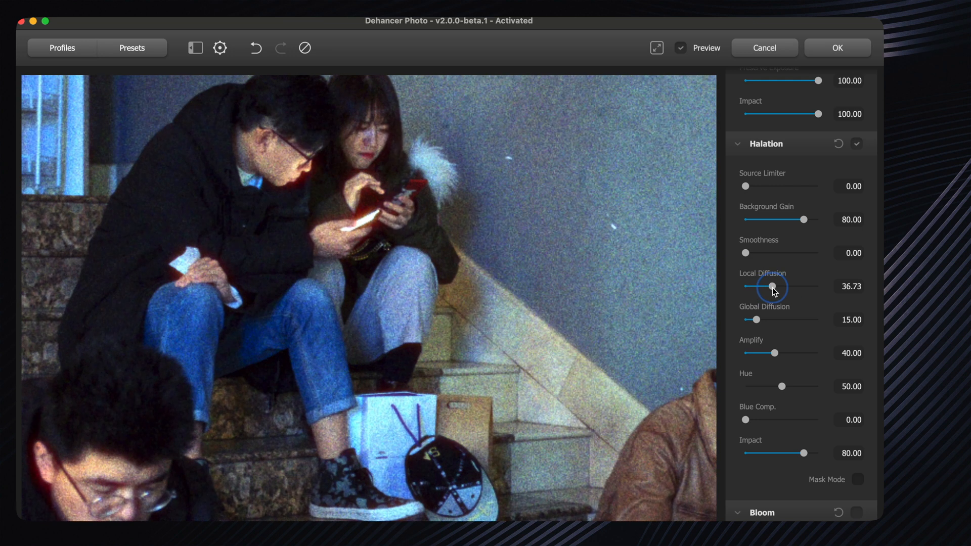
left_click(738, 143)
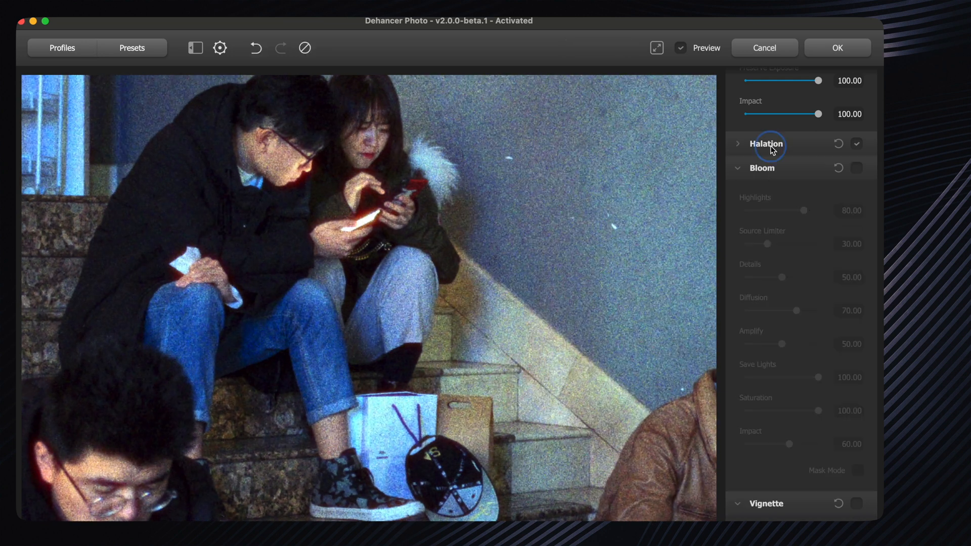
left_click(856, 168)
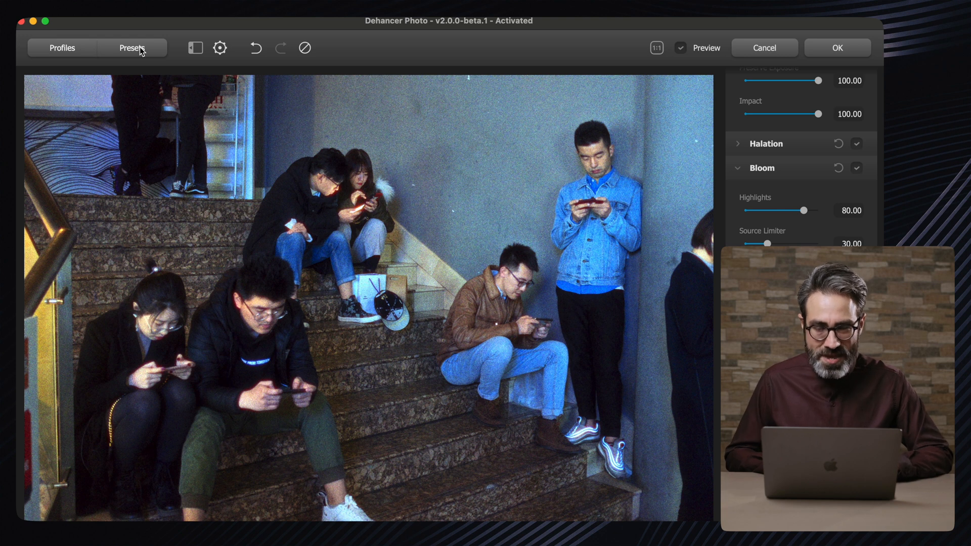
- Save the current look as a preset named Fujichrome Velvia 100
left_click(131, 48)
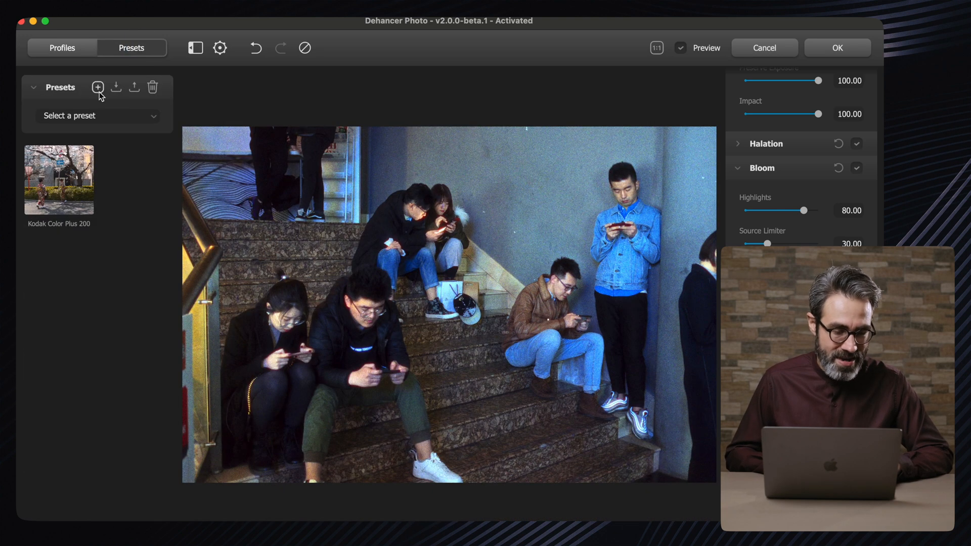
left_click(97, 86)
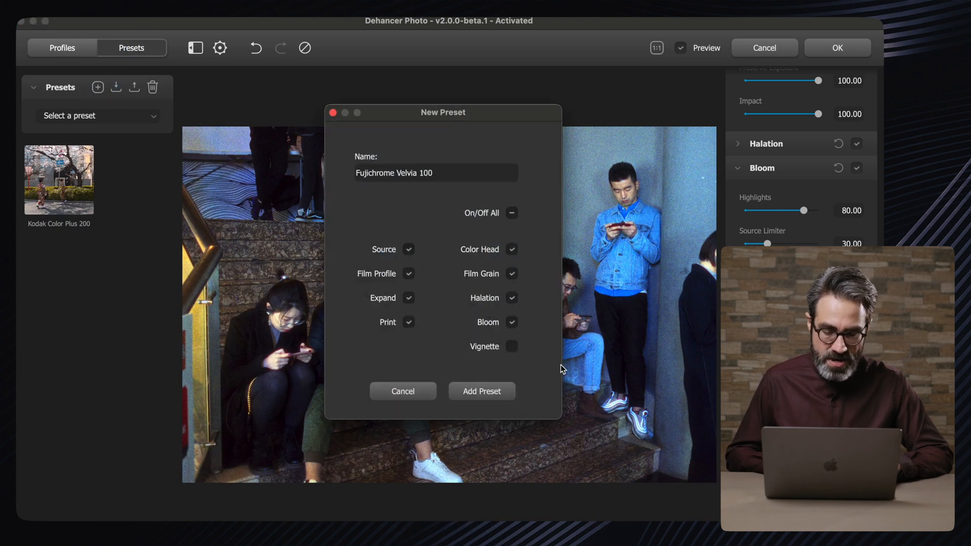
left_click(482, 390)
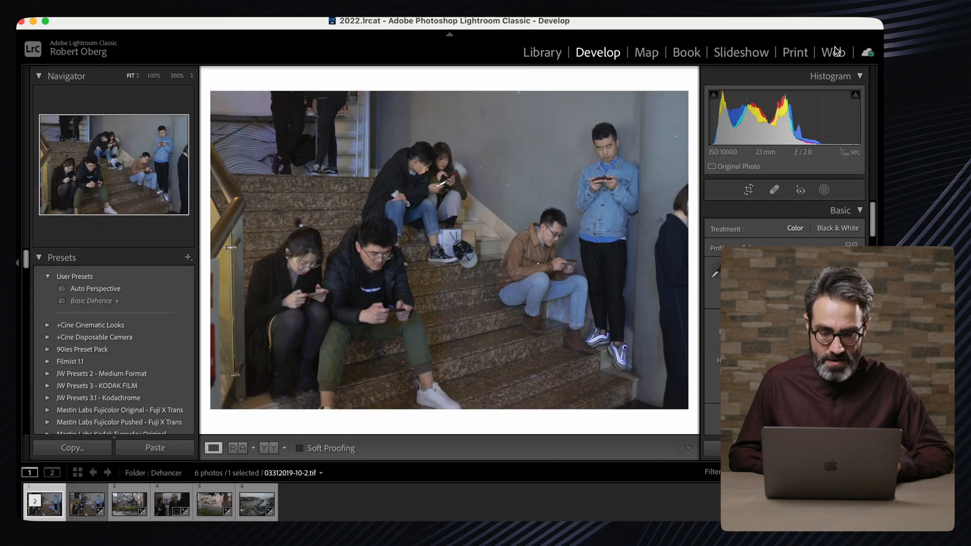
- Select the cherry blossom photo in the Library and send it to Dehancer Photo
left_click(542, 51)
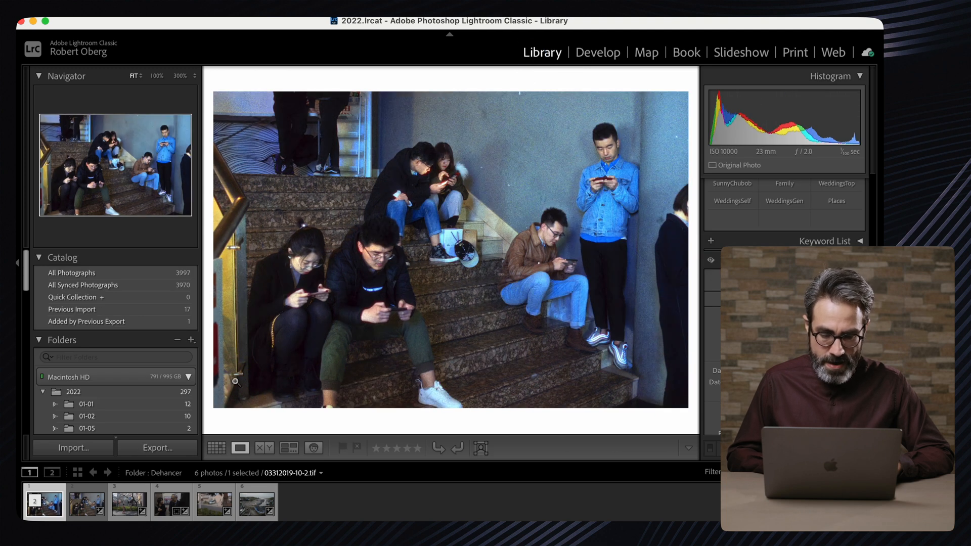
left_click(87, 502)
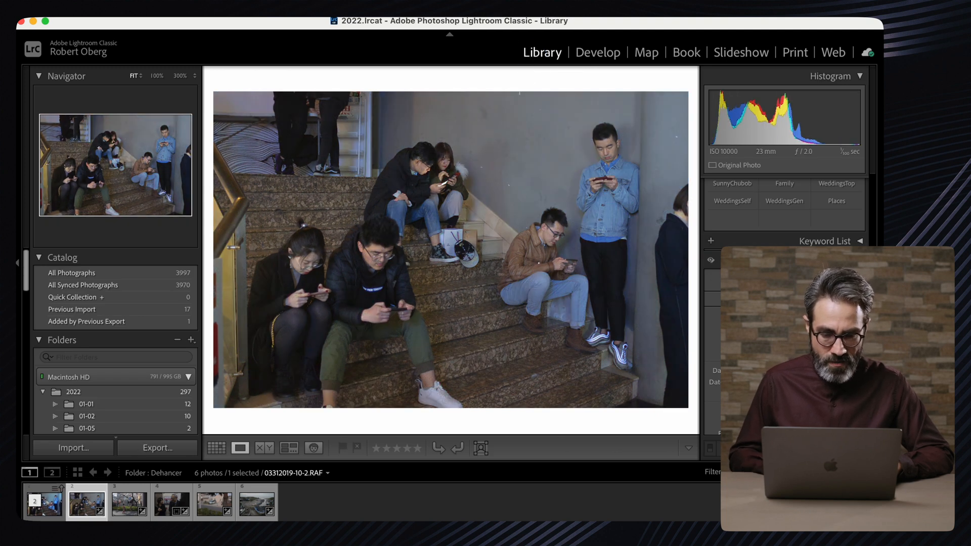
left_click(130, 502)
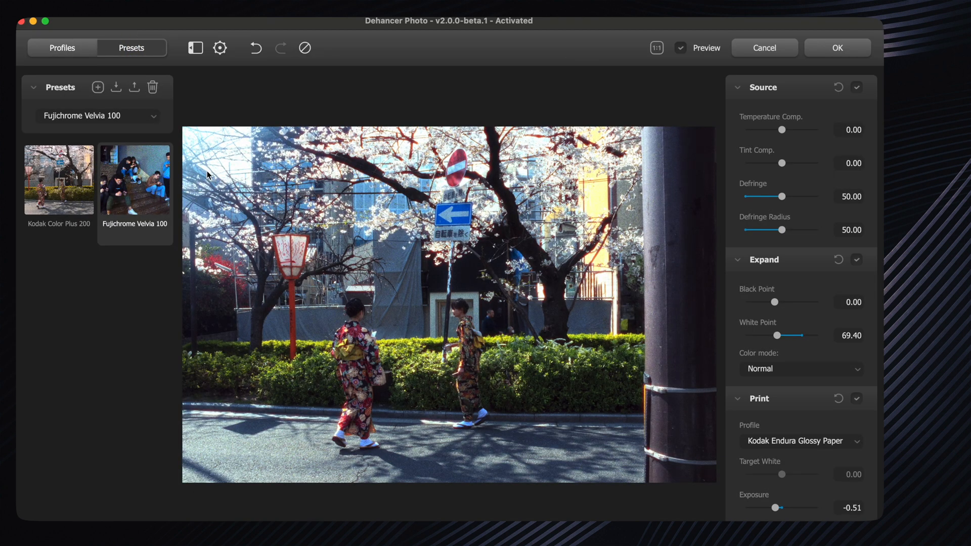
- Raise the white point to about 82, set print exposure to -0.15 and tweak tonal contrast
left_click_drag(773, 335, 781, 335)
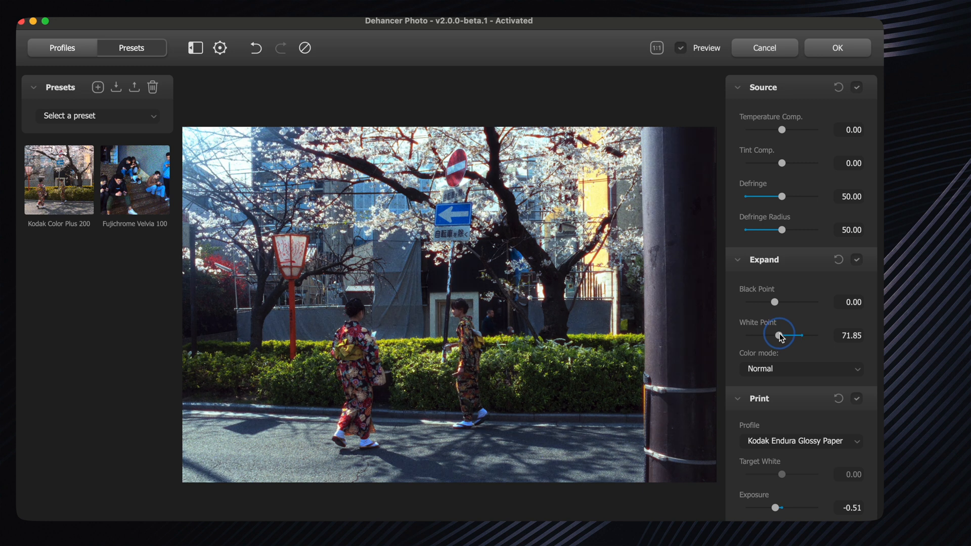
left_click_drag(770, 508, 782, 507)
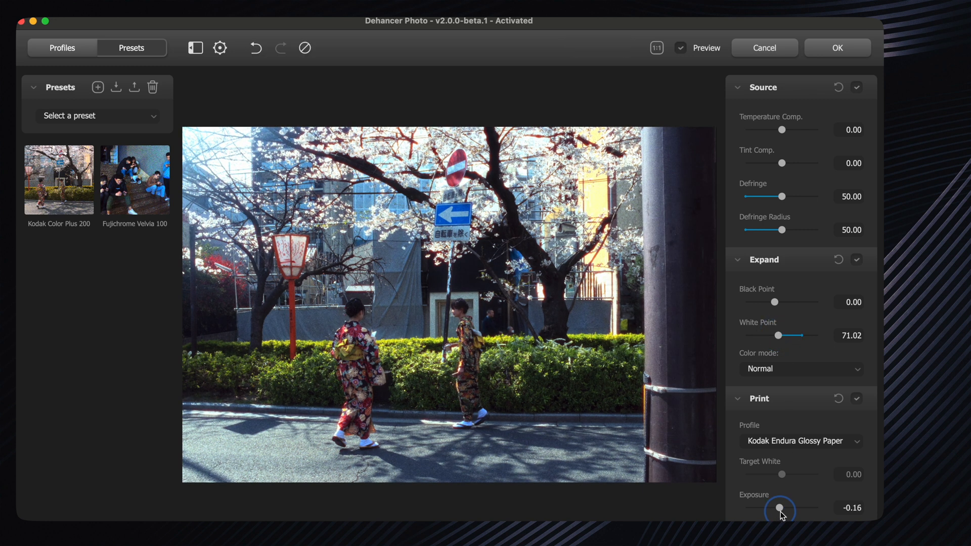
left_click_drag(780, 508, 782, 508)
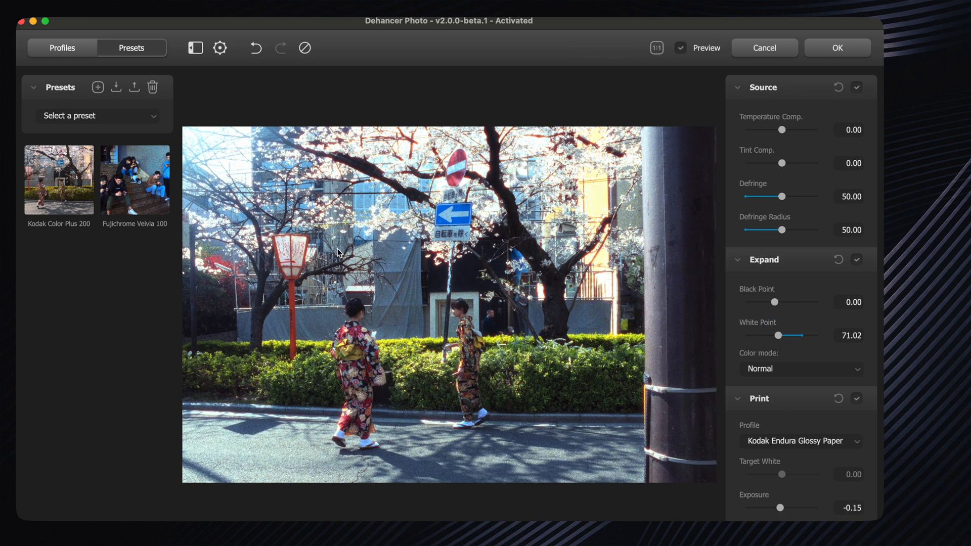
left_click_drag(781, 334, 793, 334)
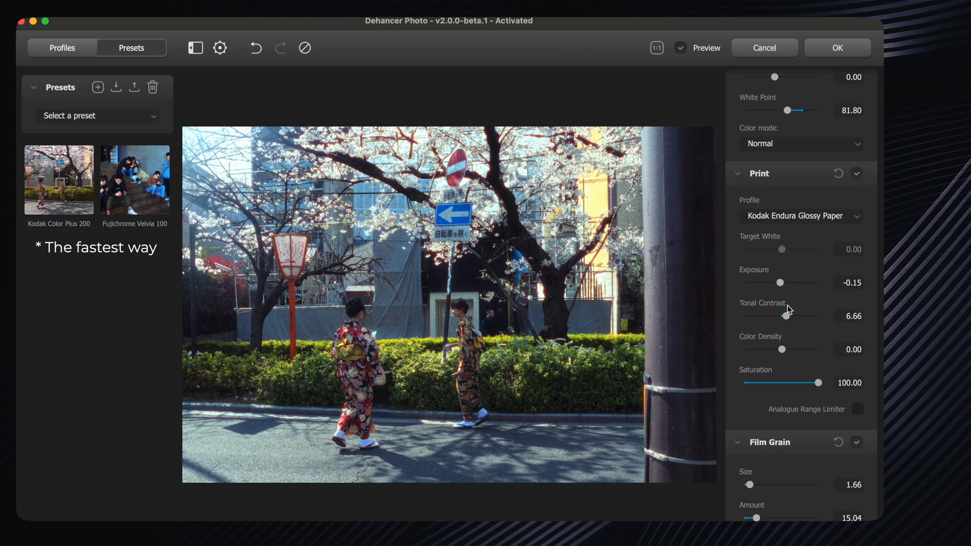
left_click_drag(764, 283, 769, 283)
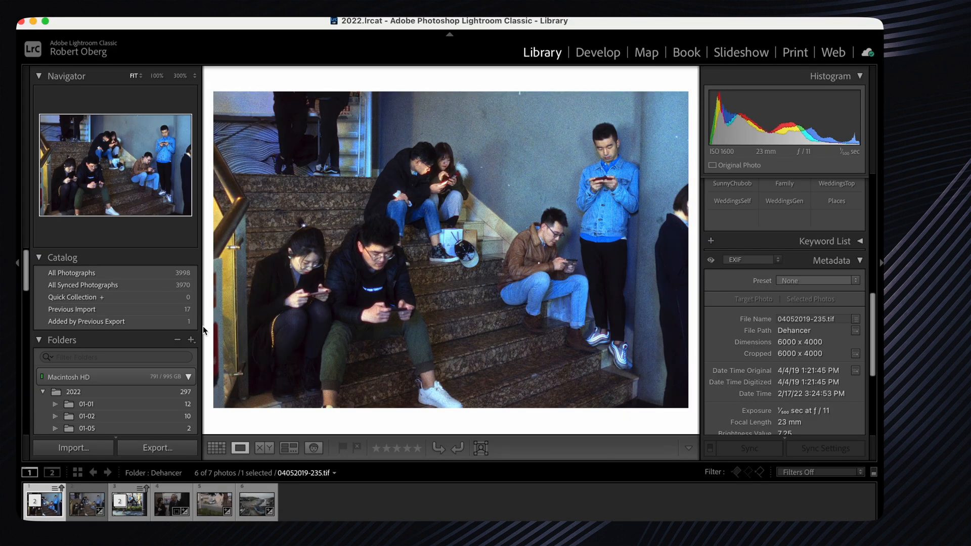
- Inspect the film-styled cherry blossom copy, then select the subway RAF photo
left_click(86, 501)
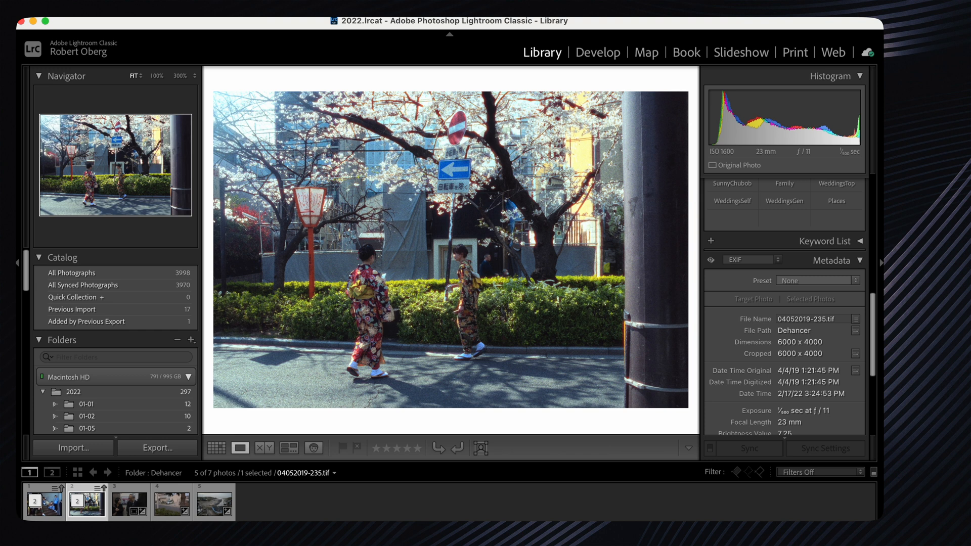
left_click(128, 500)
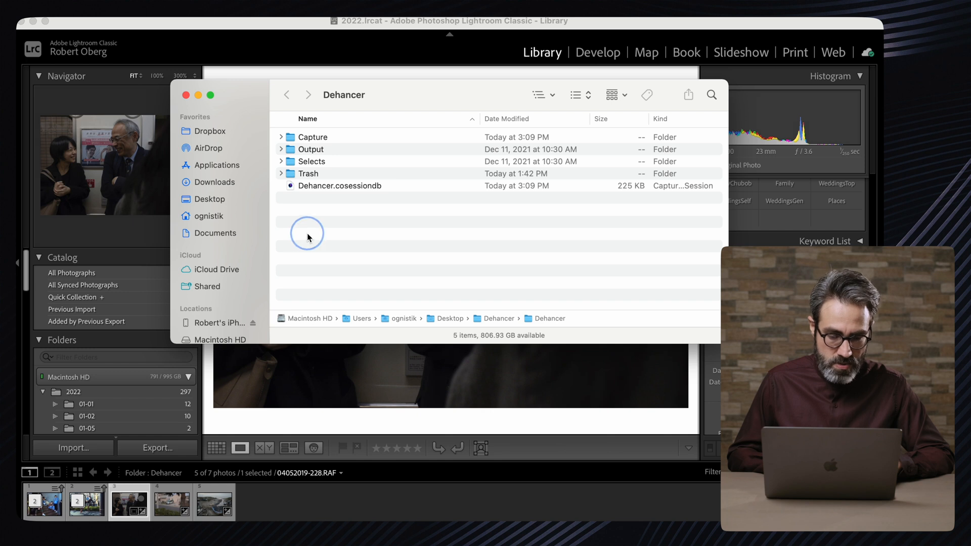
- Browse to the Desktop Dehancer folder and choose 04052019-228.RAF to open in Photoshop
left_click(209, 199)
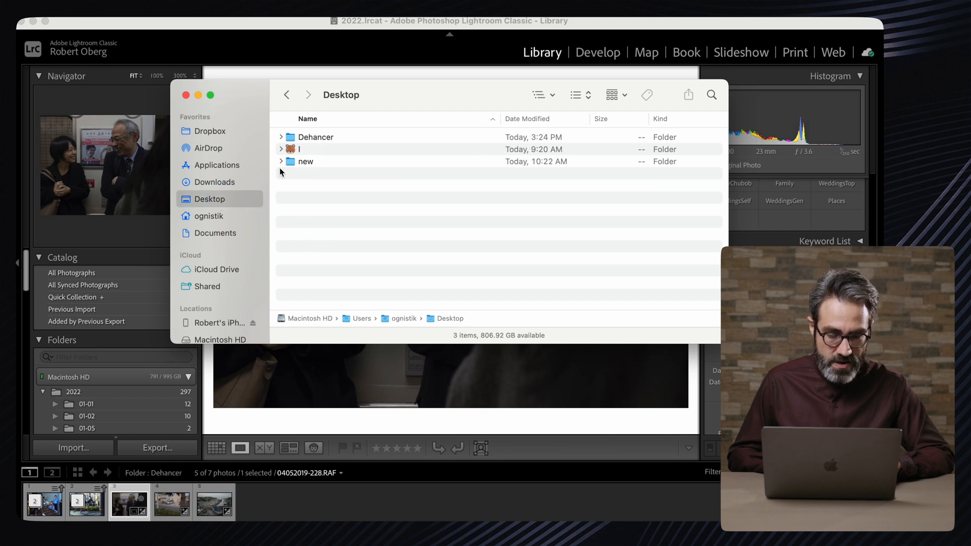
double_click(316, 136)
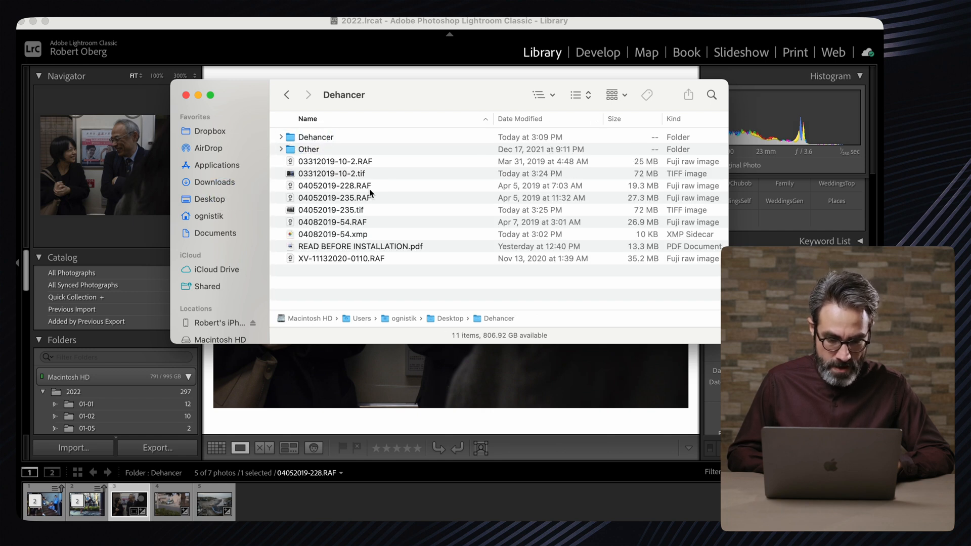
left_click(335, 185)
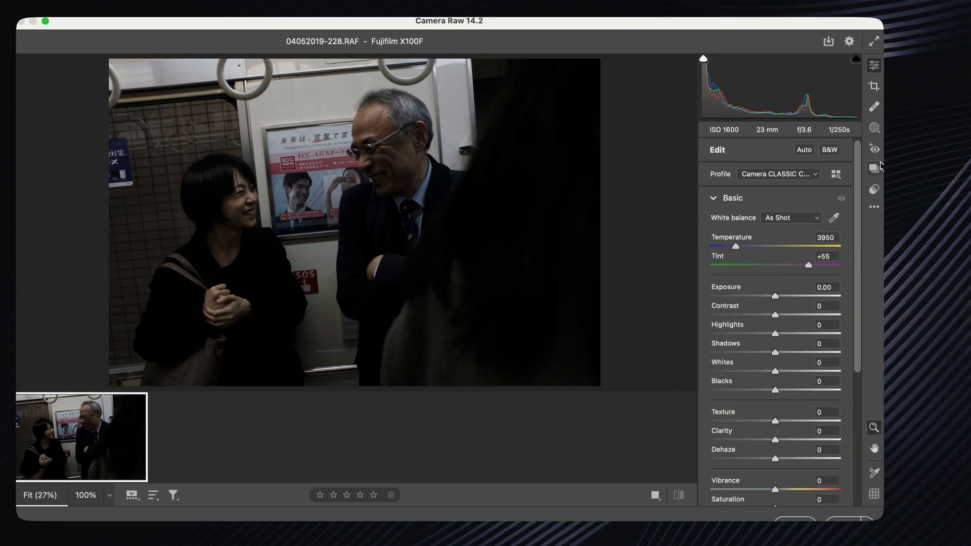
- Apply the Basic Dehance preset to the subway photo from the saved presets list
left_click(873, 169)
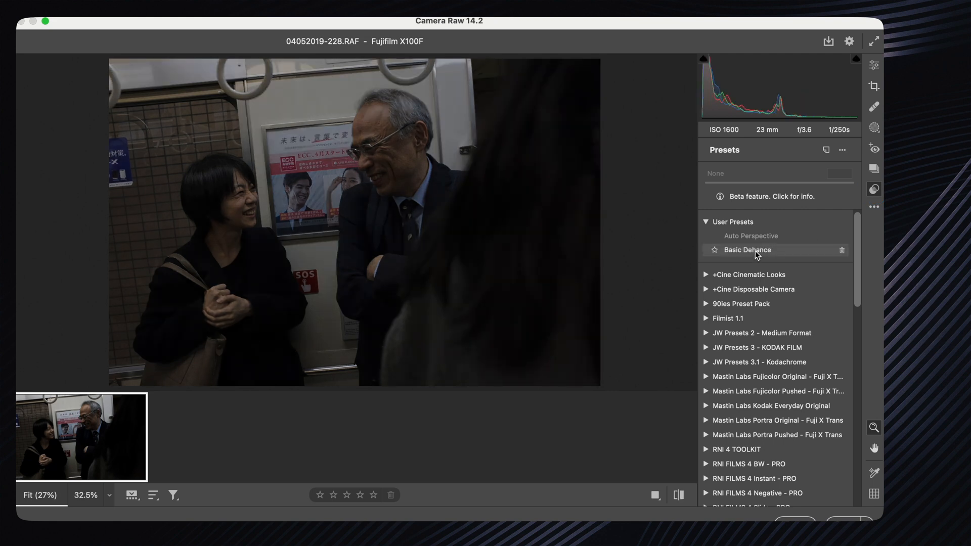
left_click(749, 235)
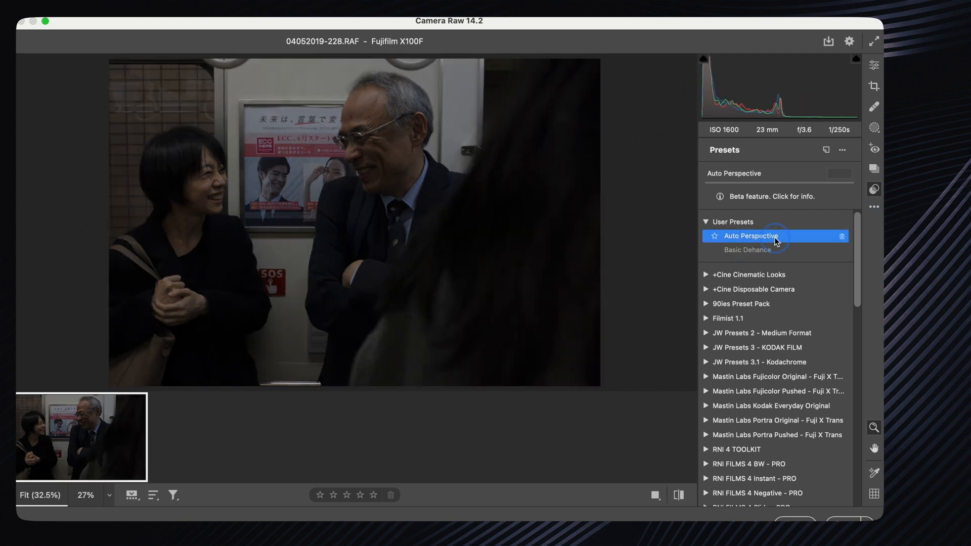
left_click(873, 64)
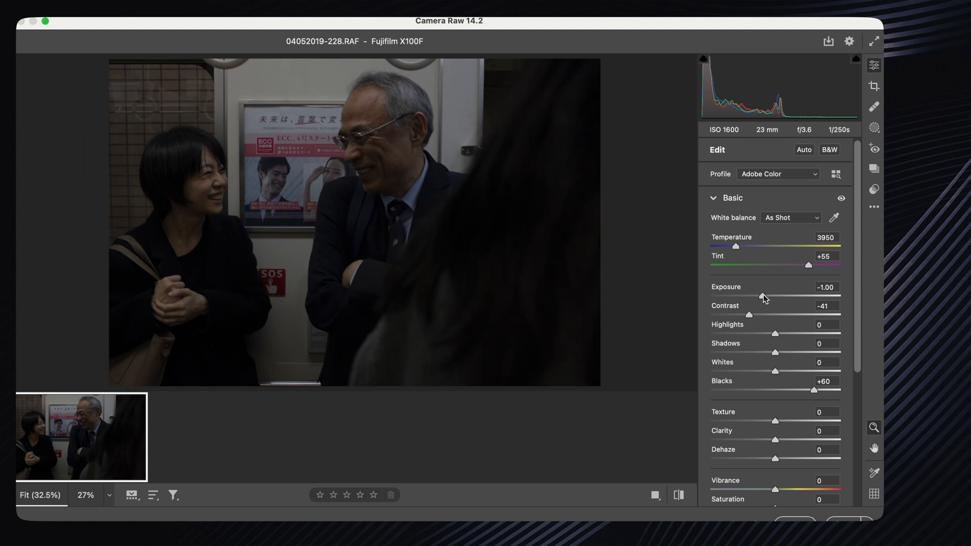
mouse_move(816, 396)
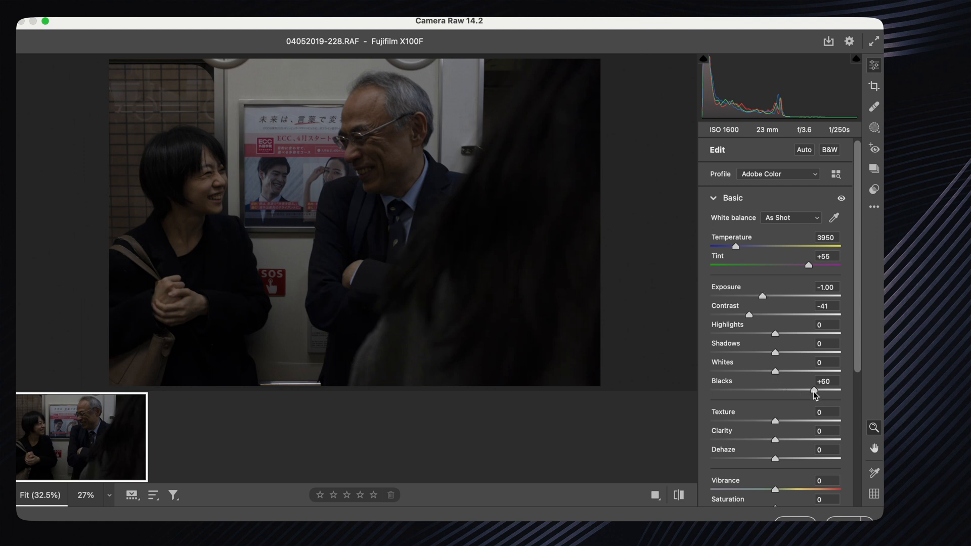
- Nudge the Exposure slider back and forth and settle it at +0.10
scroll("down", 3)
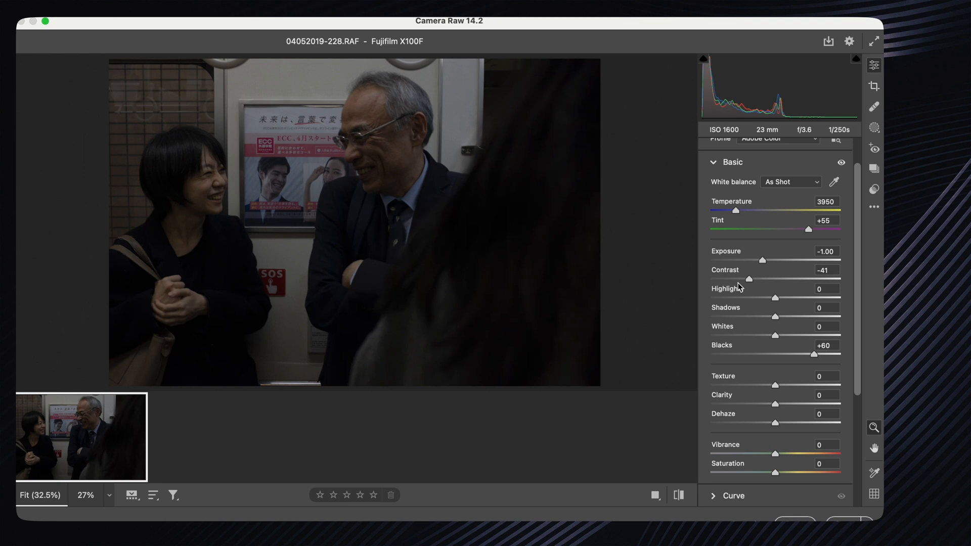
mouse_move(708, 210)
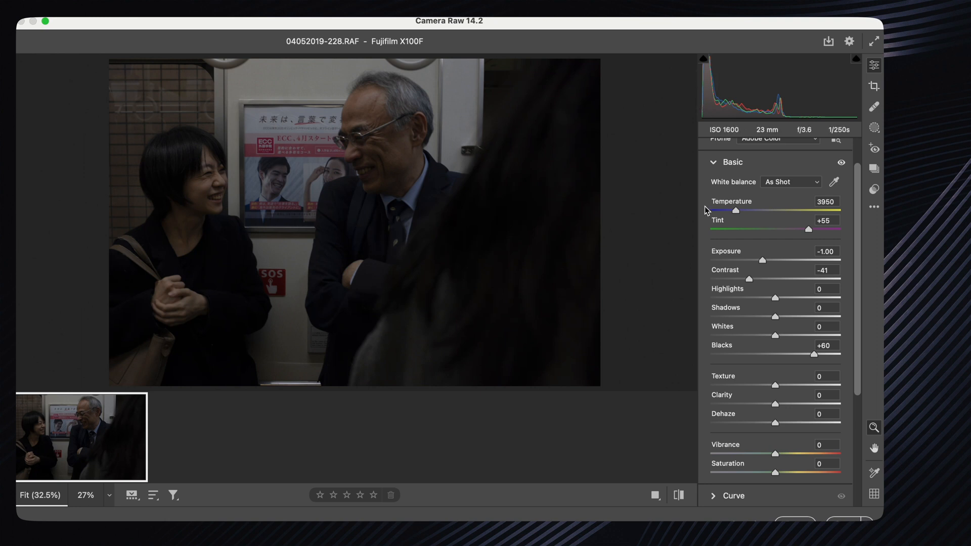
left_click_drag(748, 260, 773, 260)
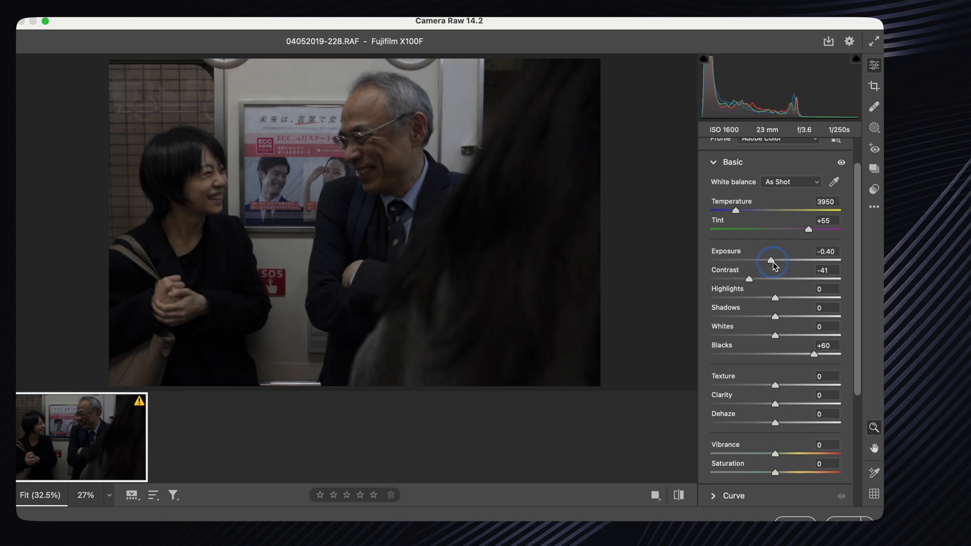
left_click_drag(770, 260, 787, 259)
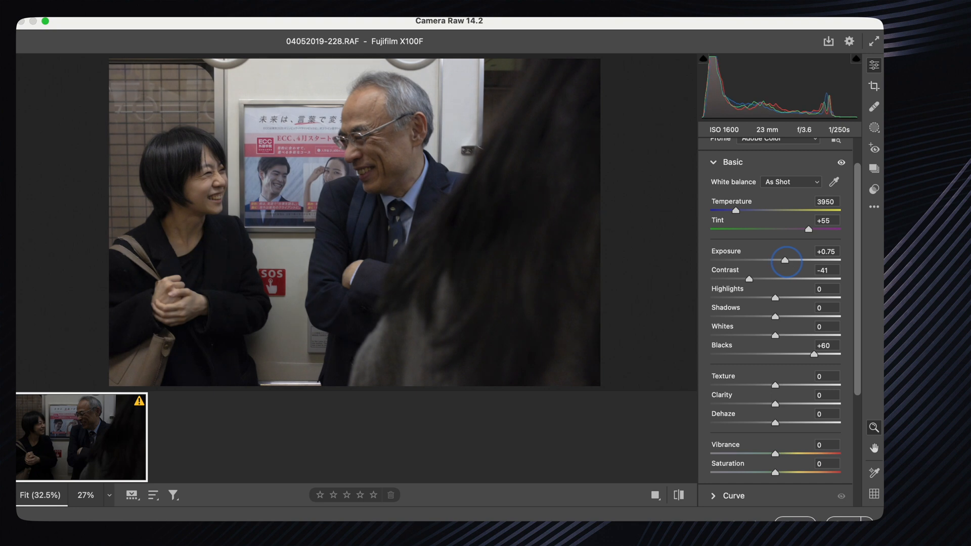
left_click_drag(786, 260, 779, 259)
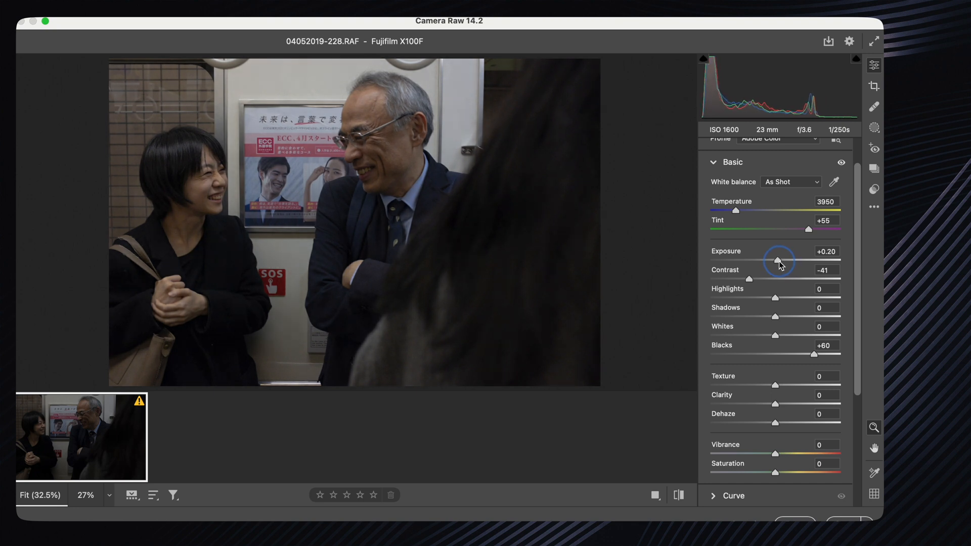
left_click_drag(779, 260, 771, 260)
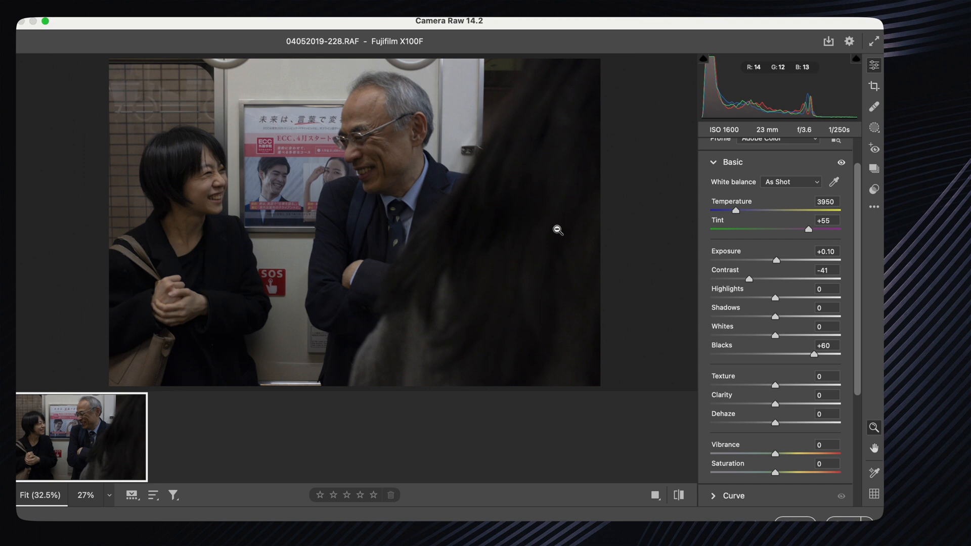
mouse_move(539, 93)
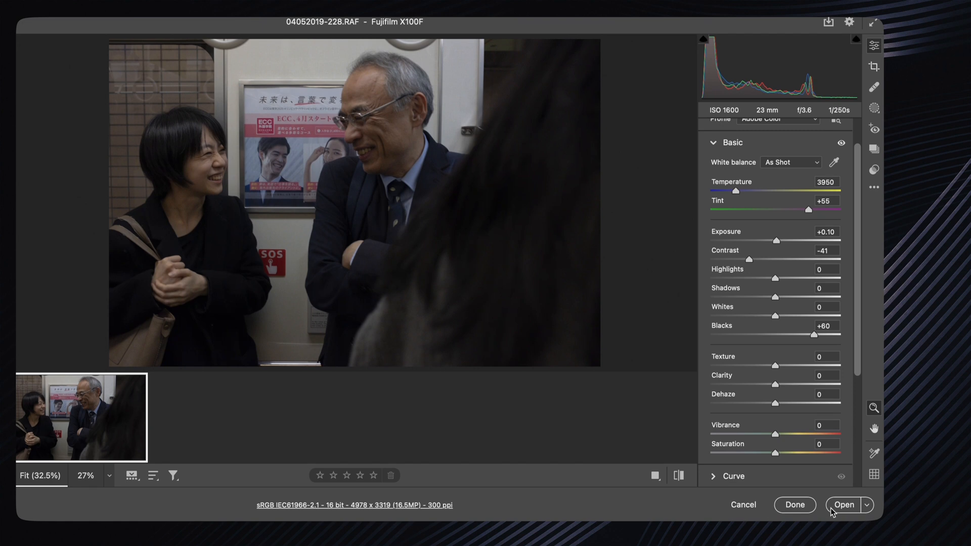
mouse_move(795, 443)
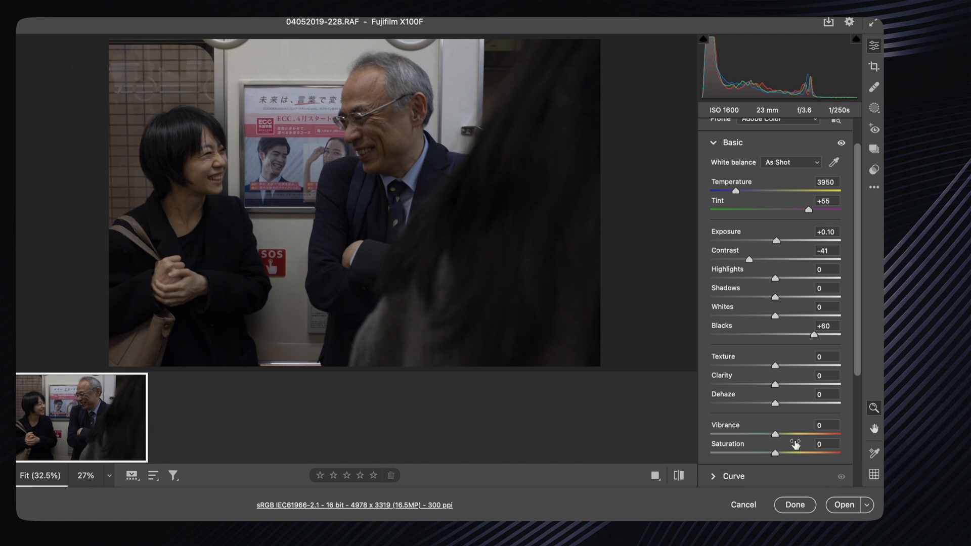
mouse_move(804, 487)
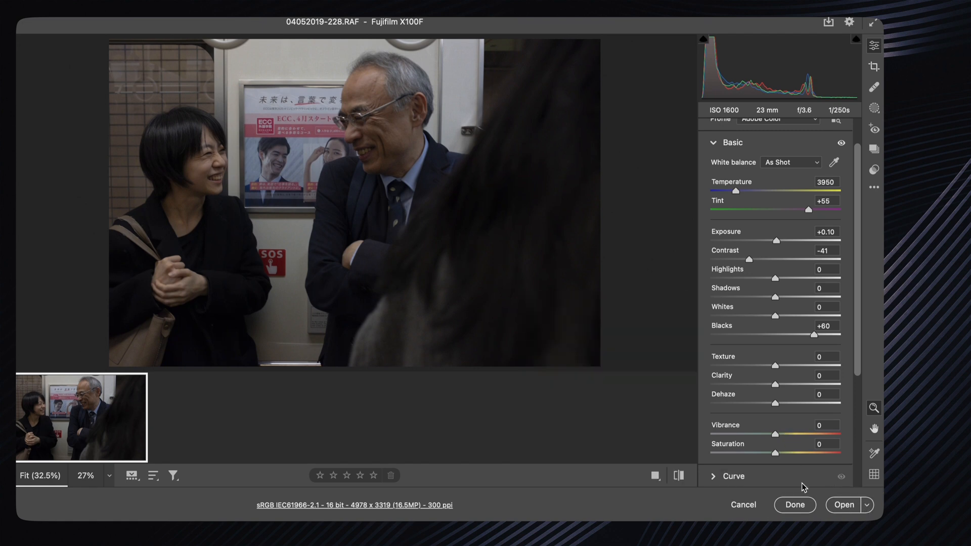
- Send the adjusted subway photo from Camera Raw into Photoshop
left_click(866, 504)
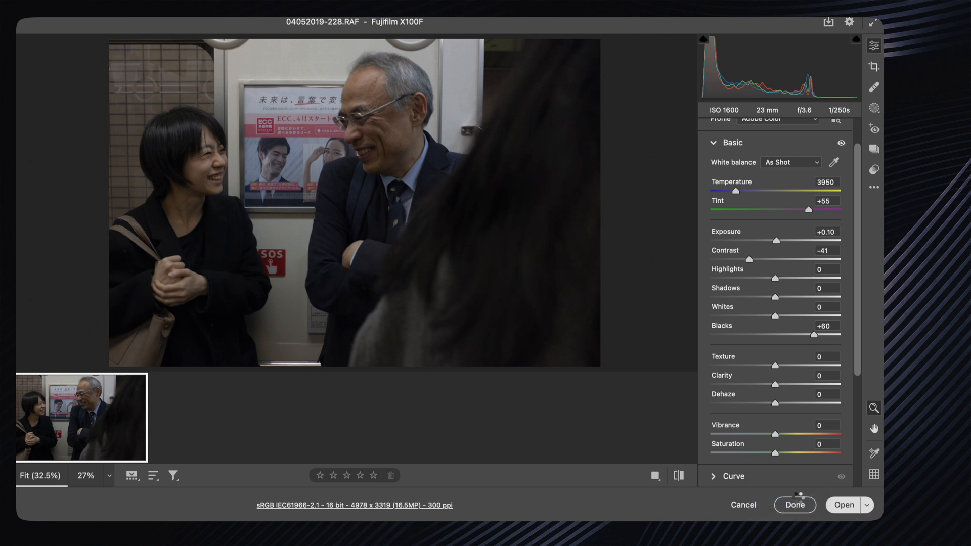
left_click(794, 505)
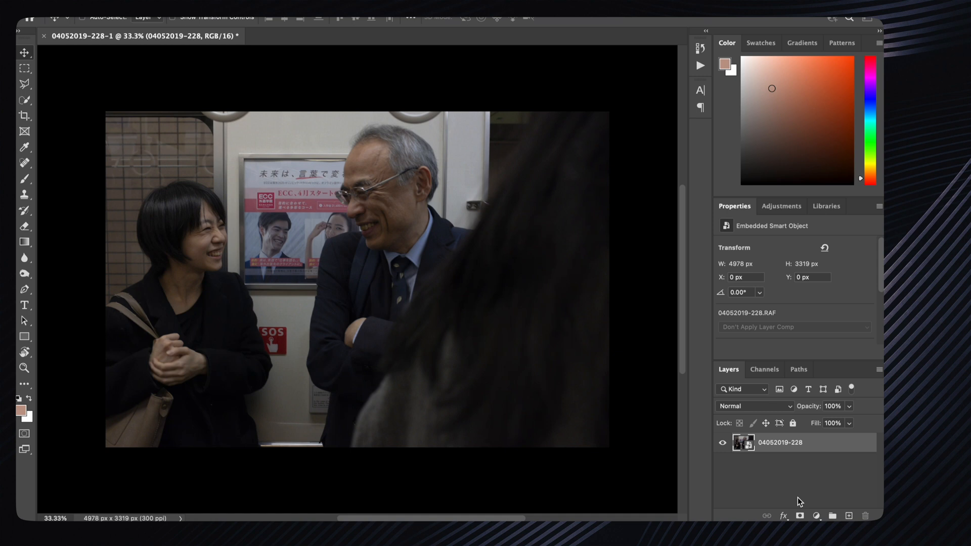
mouse_move(723, 406)
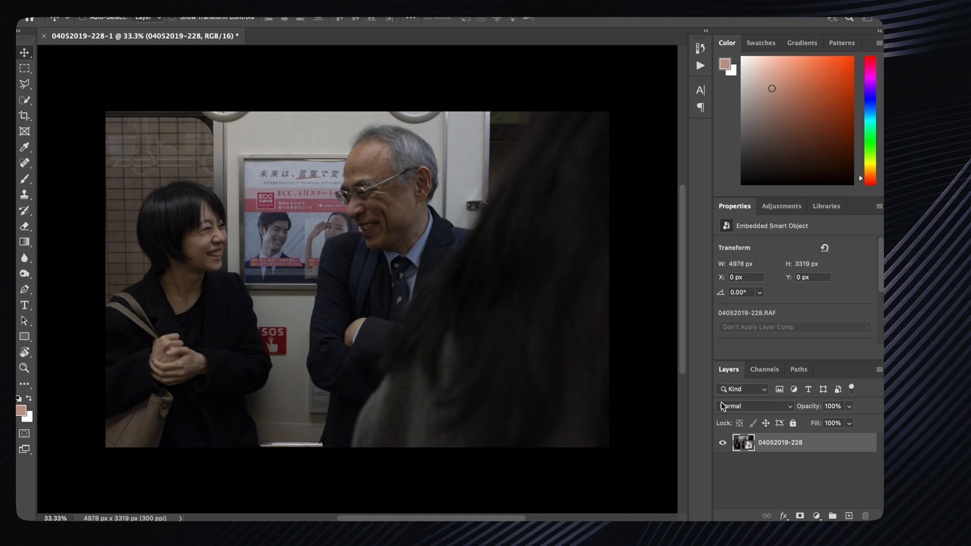
mouse_move(752, 406)
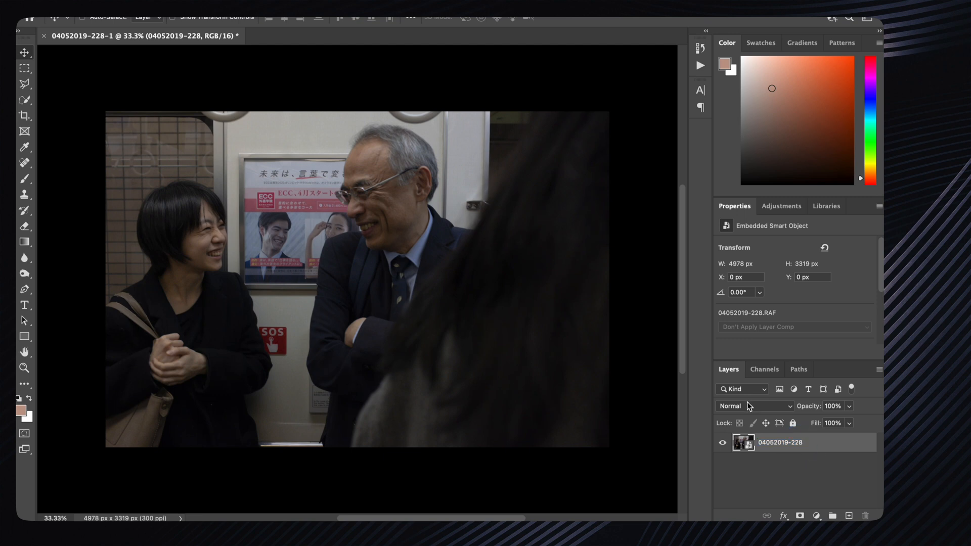
double_click(743, 442)
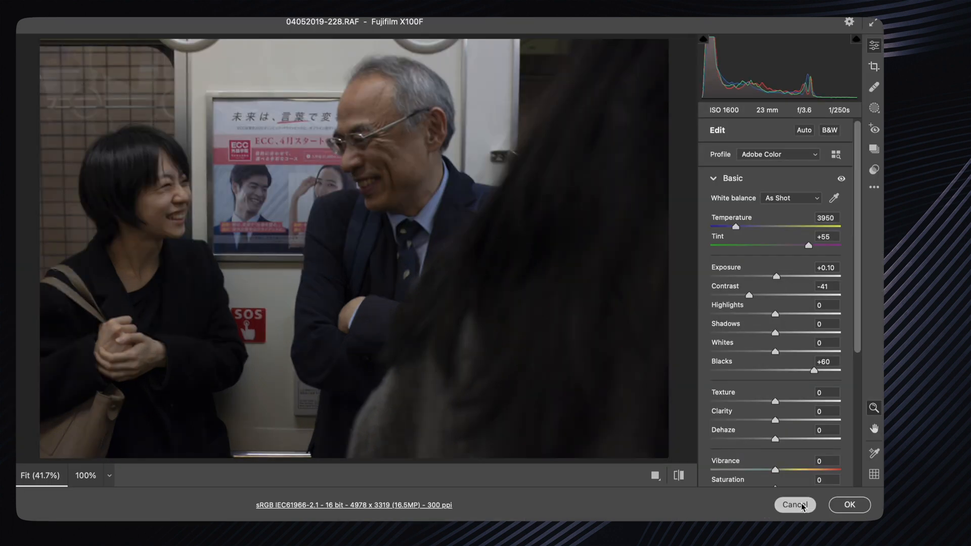
left_click(795, 504)
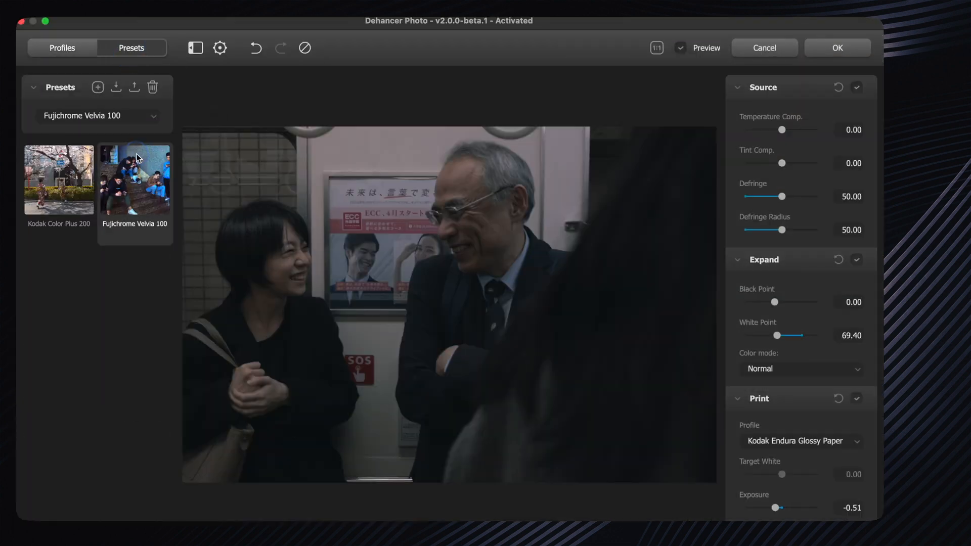
- Apply the Kodak Color Plus 200 film preset, lower its white point and retune print exposure
left_click(58, 180)
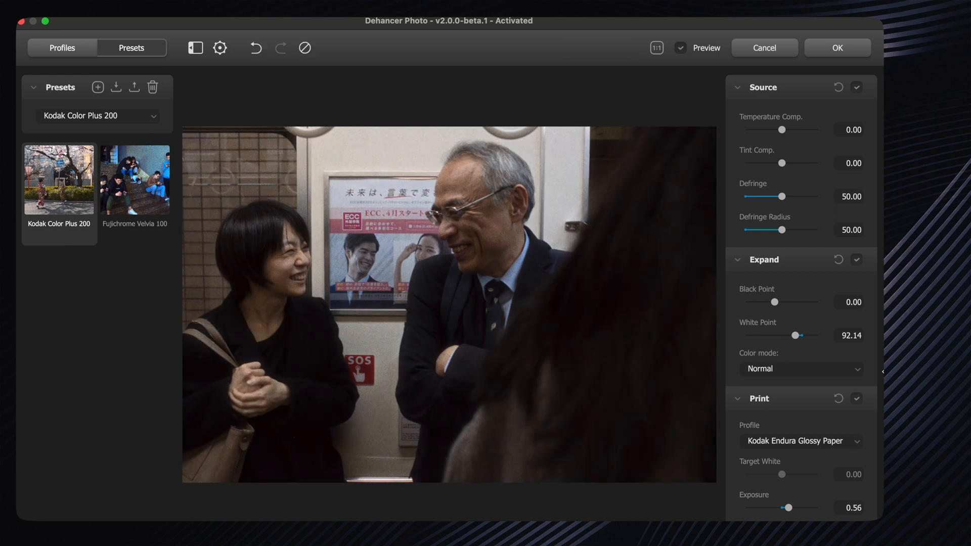
left_click_drag(804, 335, 787, 335)
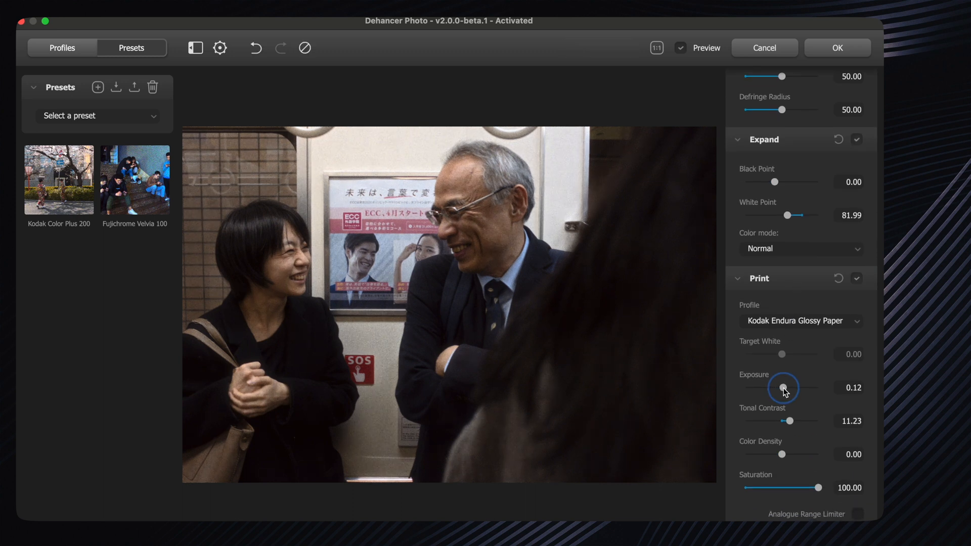
left_click_drag(782, 387, 780, 387)
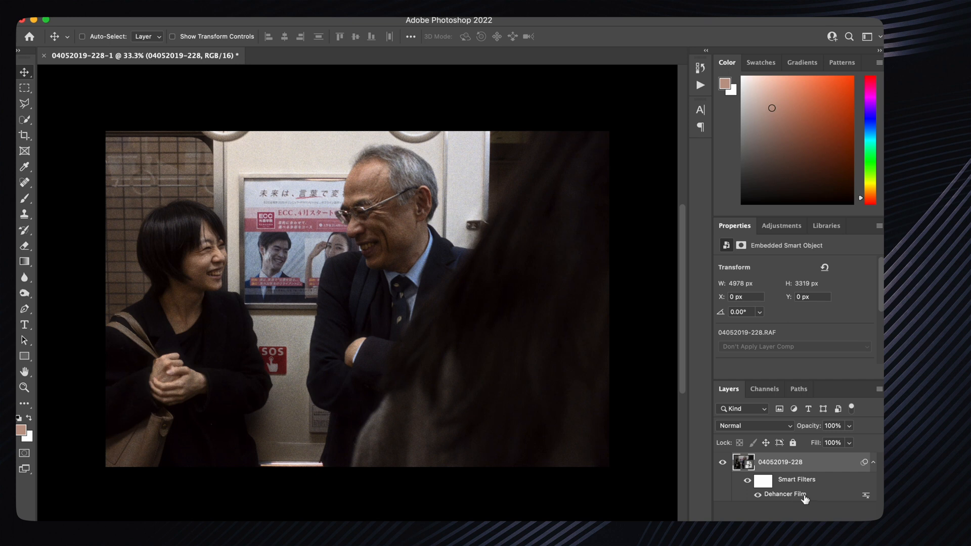
mouse_move(787, 494)
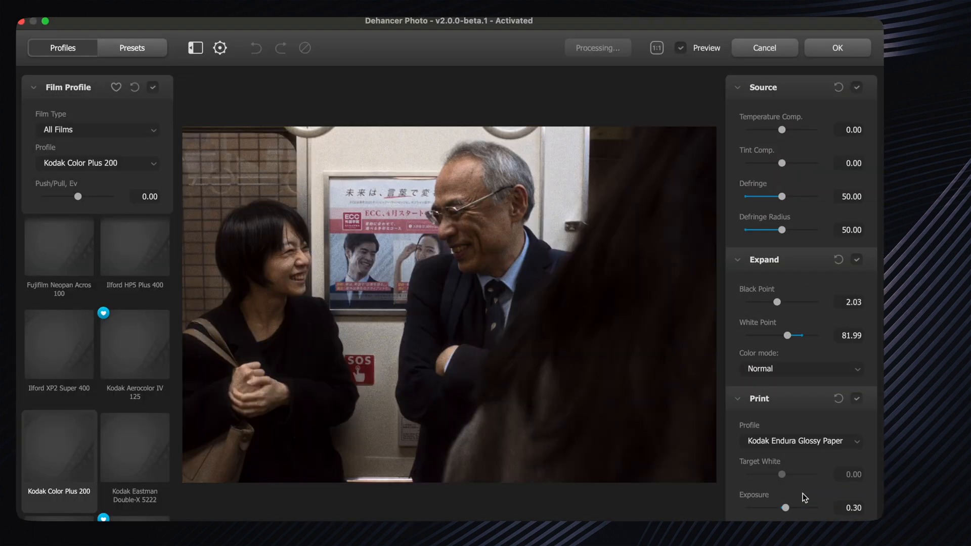
- Bring the film look's white point down to about 75 and apply it to the photo
left_click_drag(790, 335, 783, 335)
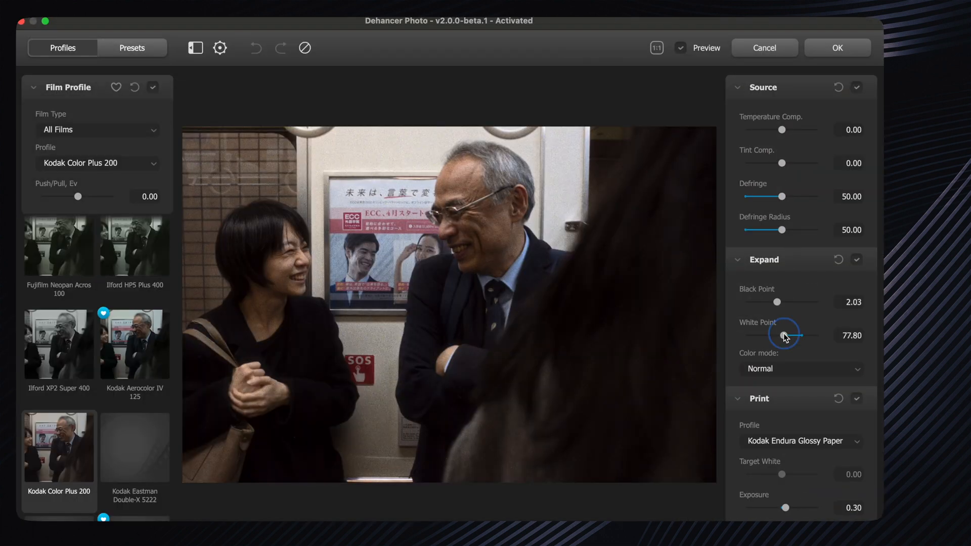
left_click_drag(793, 335, 770, 335)
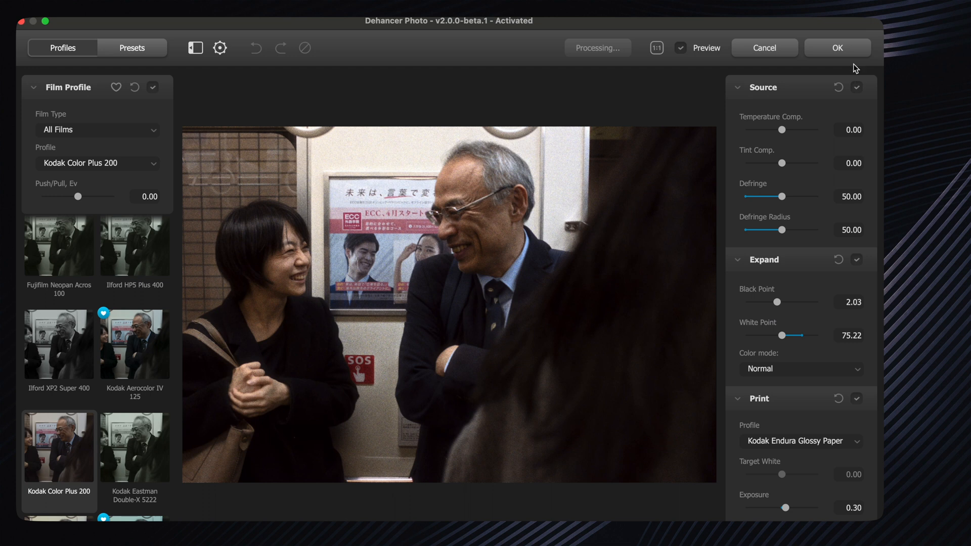
left_click(836, 48)
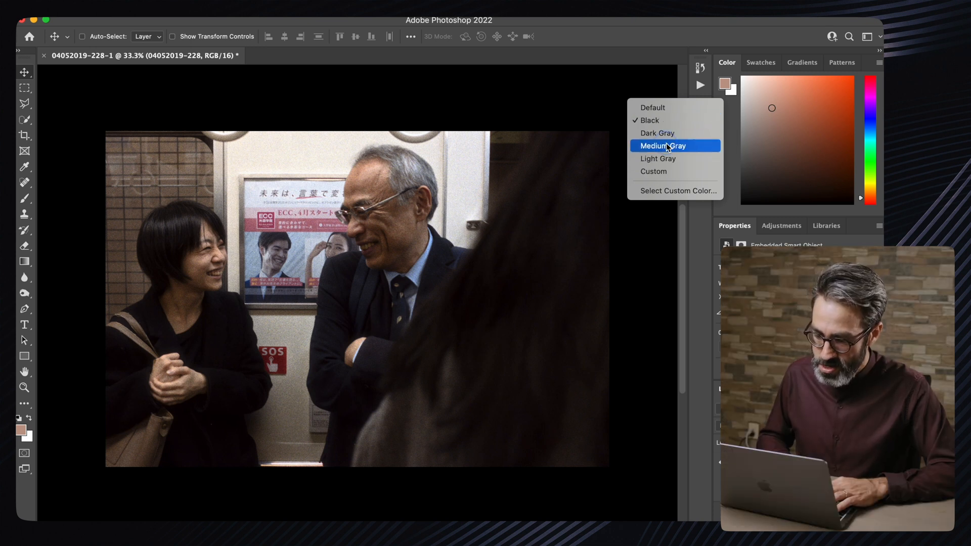
- Switch the canvas surround around the subway photo to Medium Gray
left_click(662, 145)
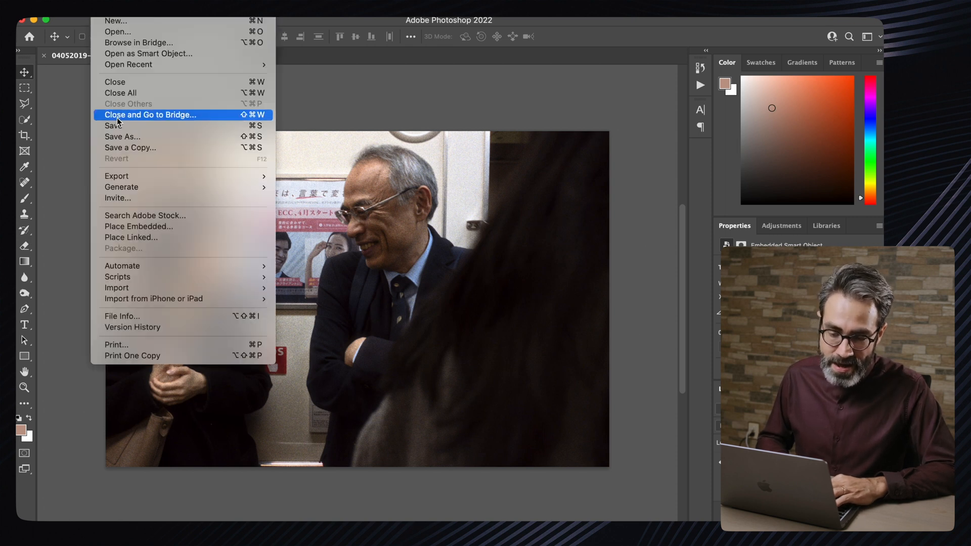
left_click(122, 137)
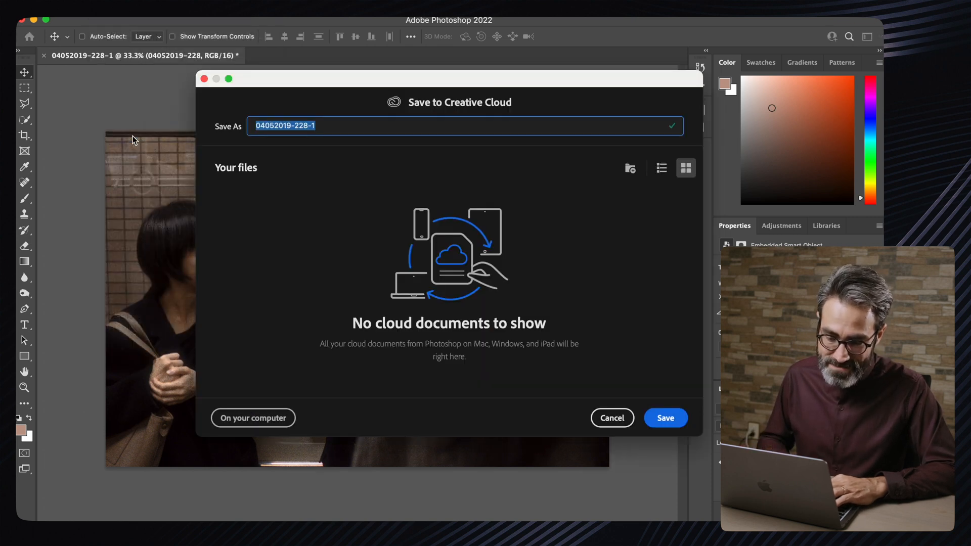
left_click(253, 418)
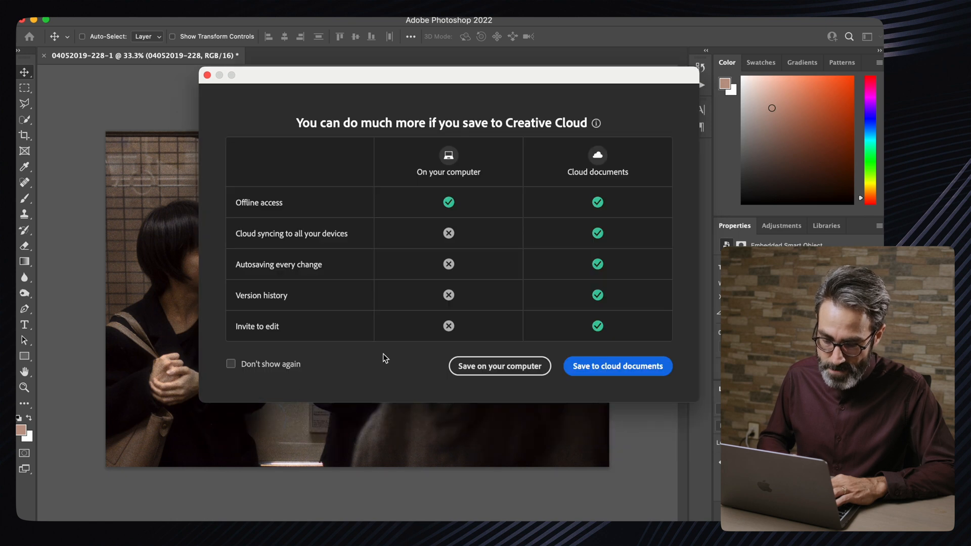
left_click(499, 366)
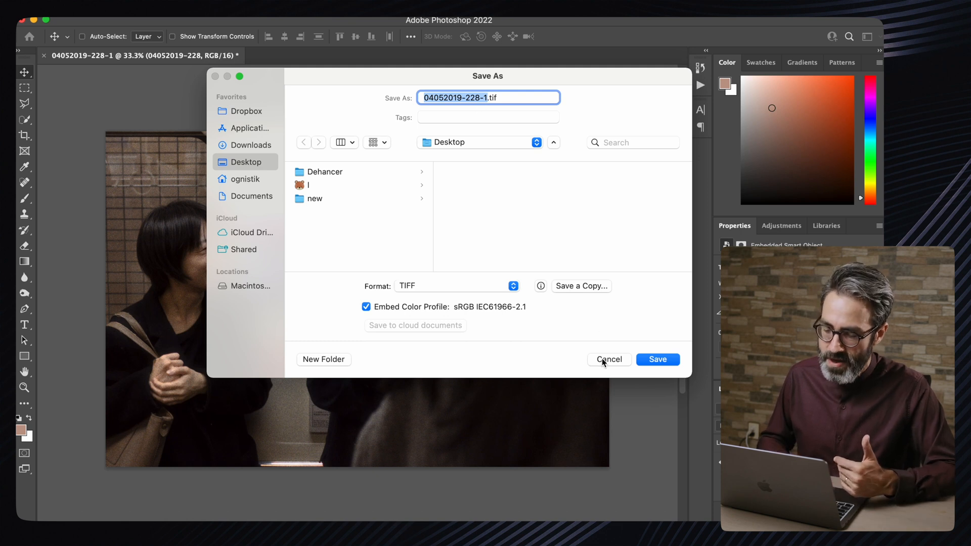
left_click(608, 359)
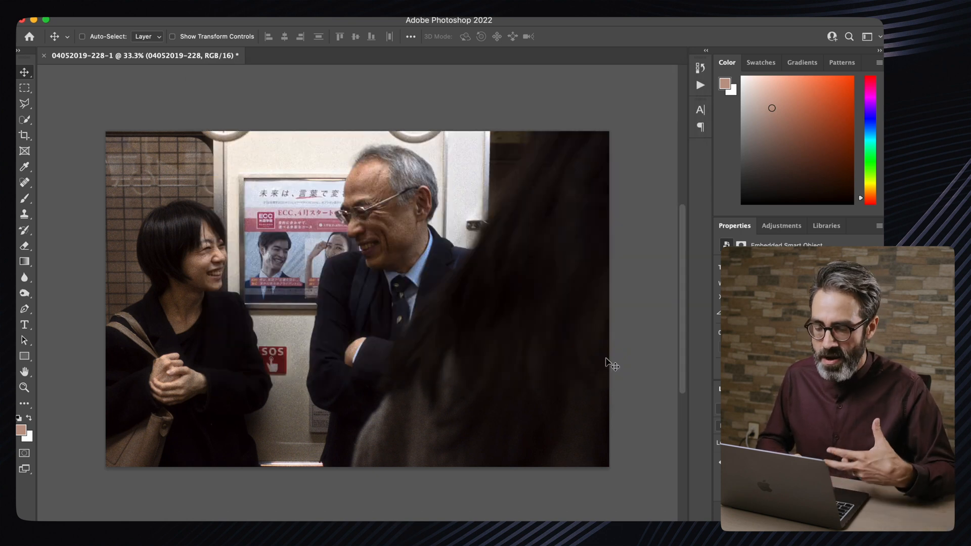
mouse_move(646, 237)
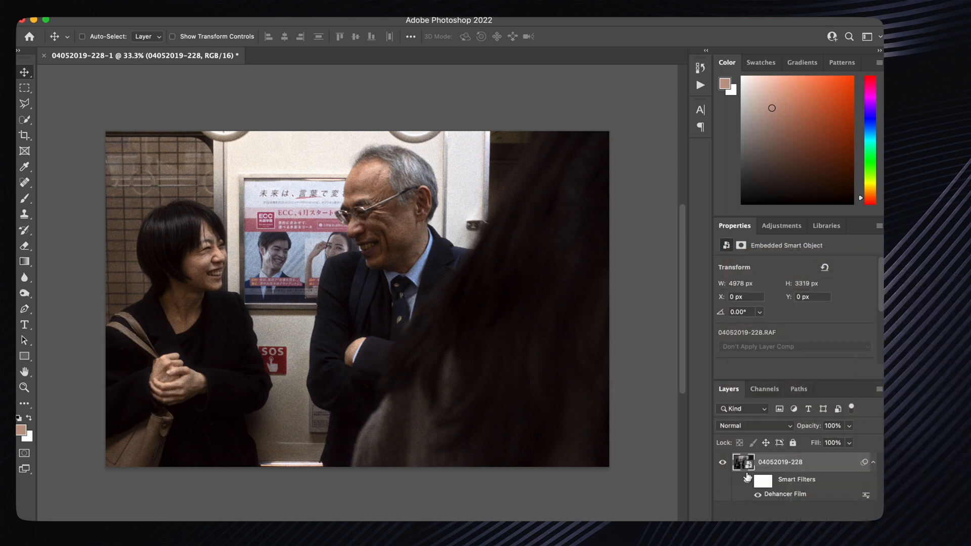
- Reopen the smart object's Camera Raw settings and brighten the raw base exposure
double_click(742, 461)
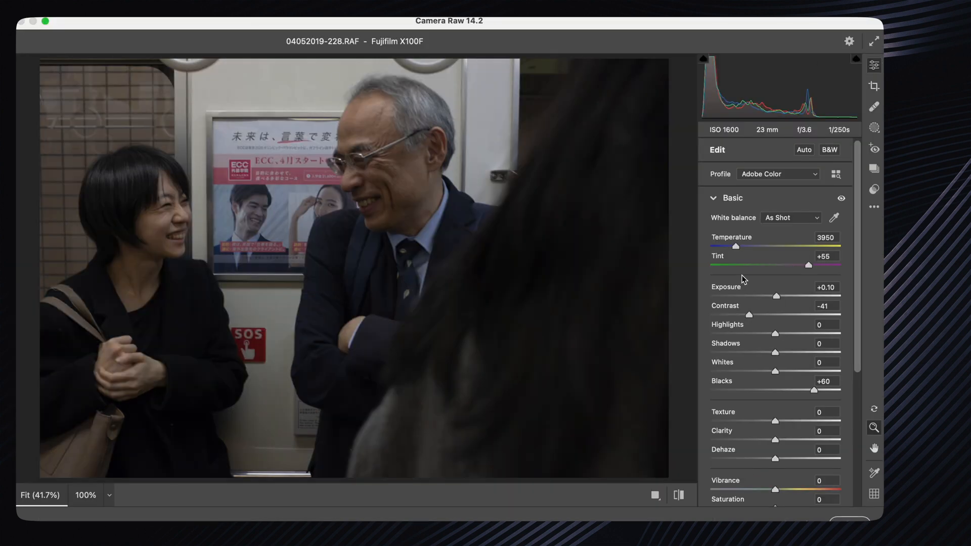
left_click_drag(776, 297, 788, 297)
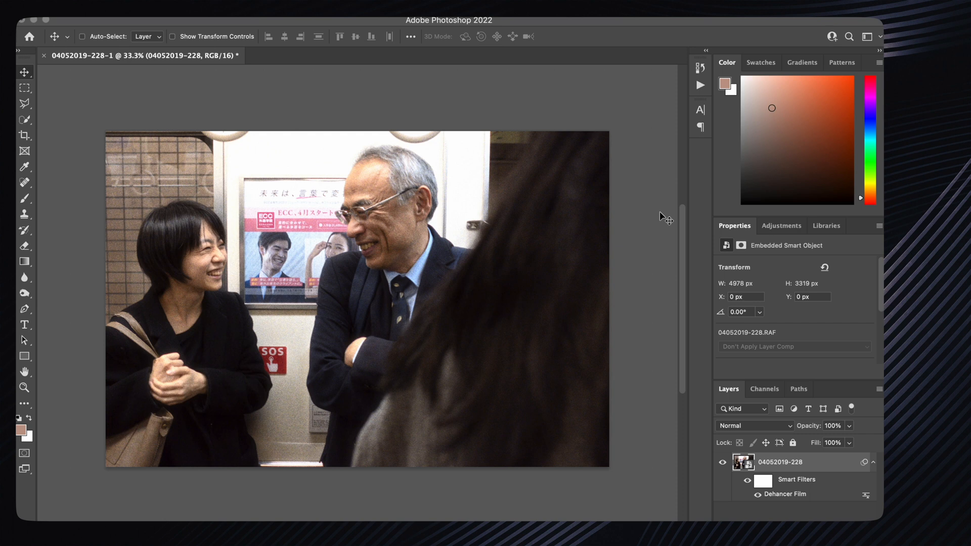
mouse_move(727, 444)
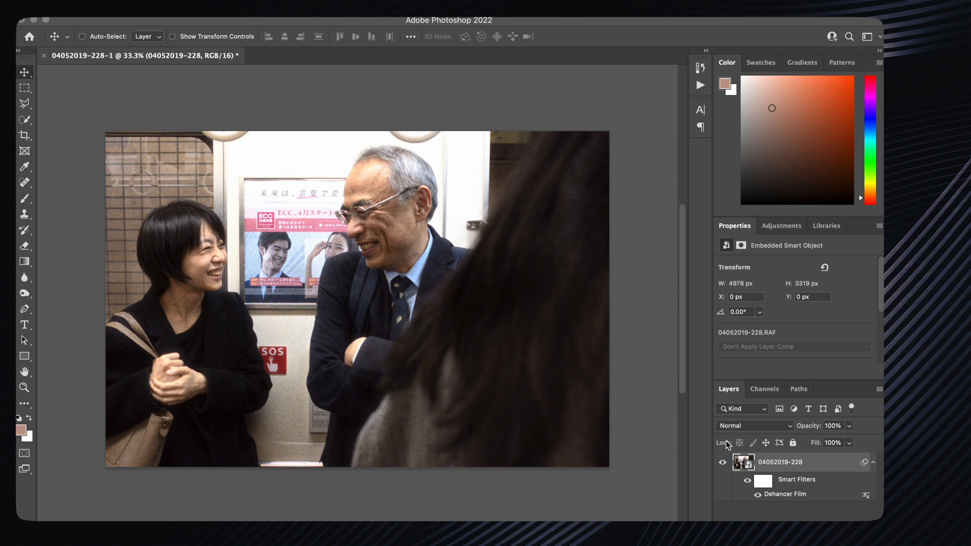
mouse_move(631, 382)
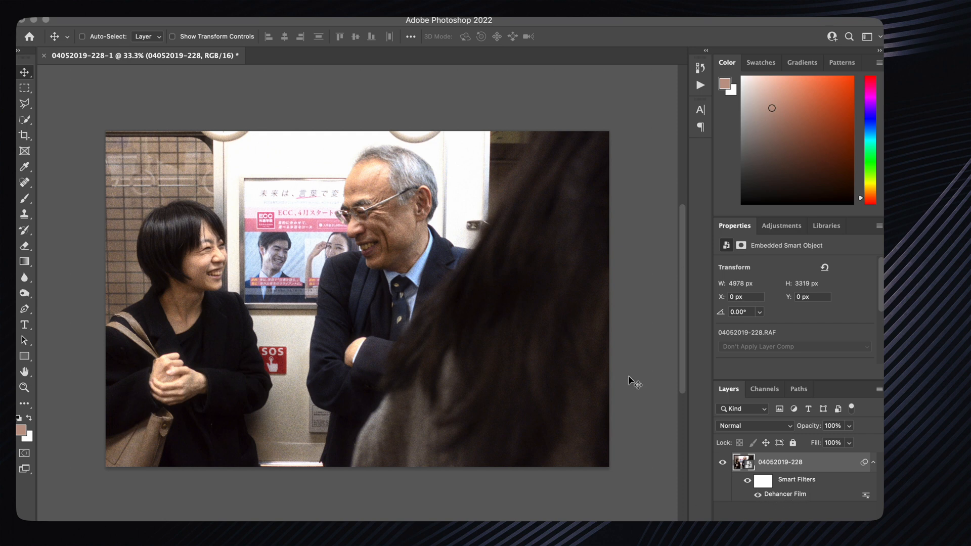
mouse_move(693, 146)
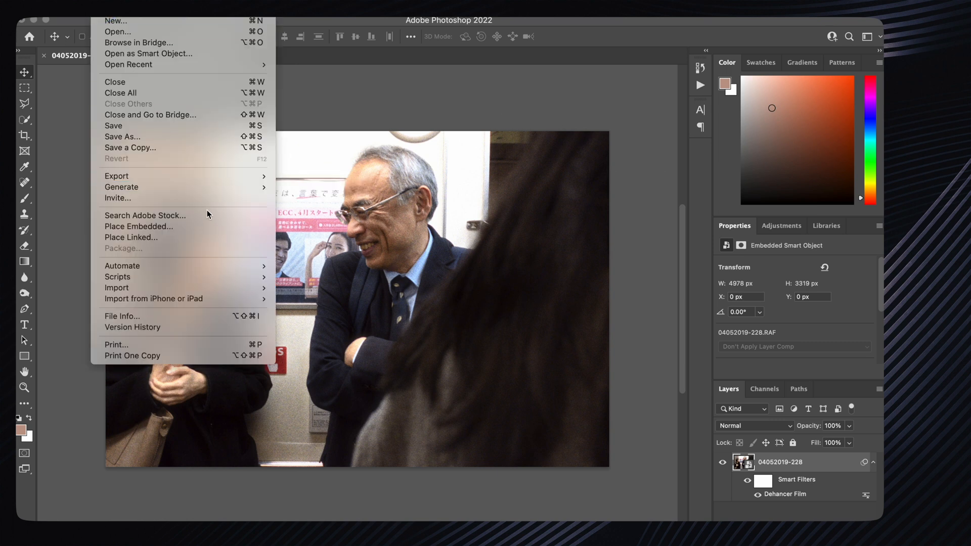
mouse_move(122, 266)
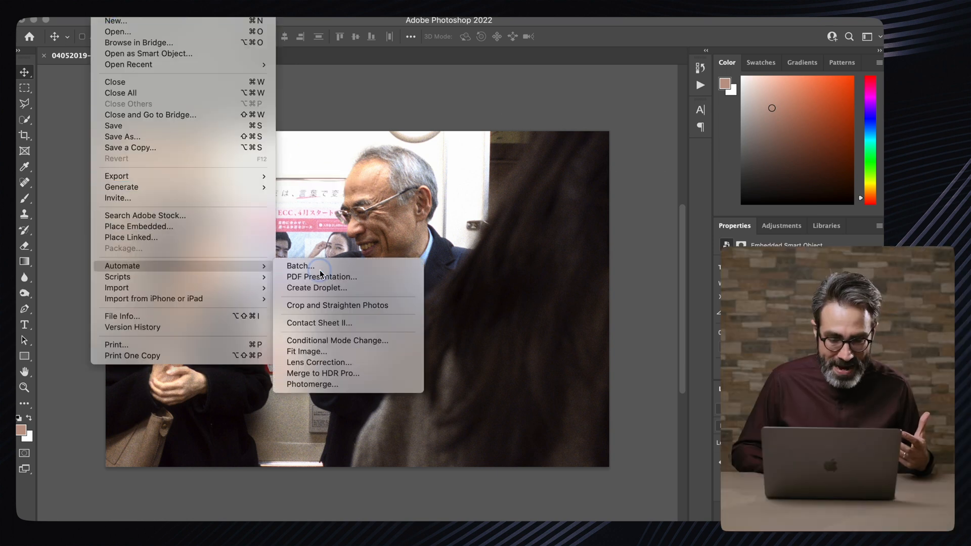
left_click(300, 266)
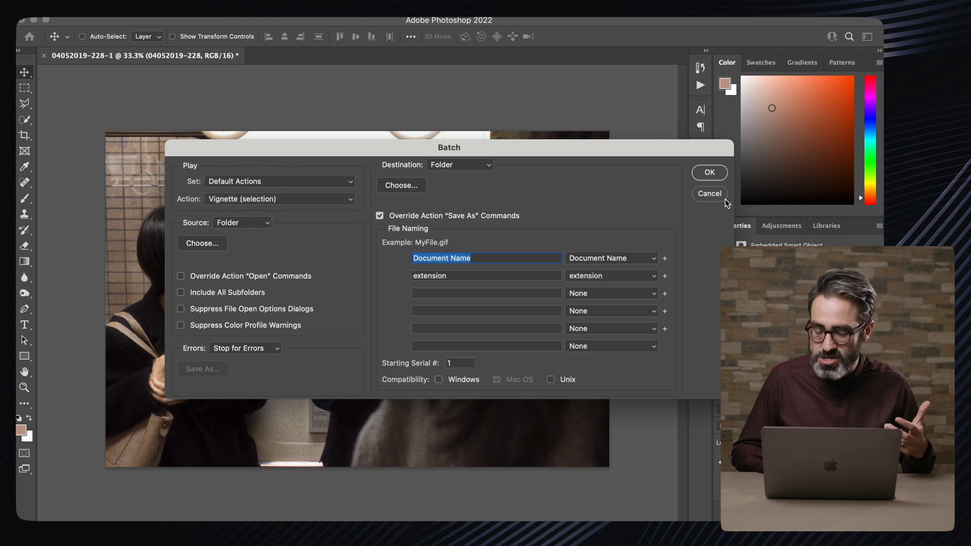
left_click(708, 193)
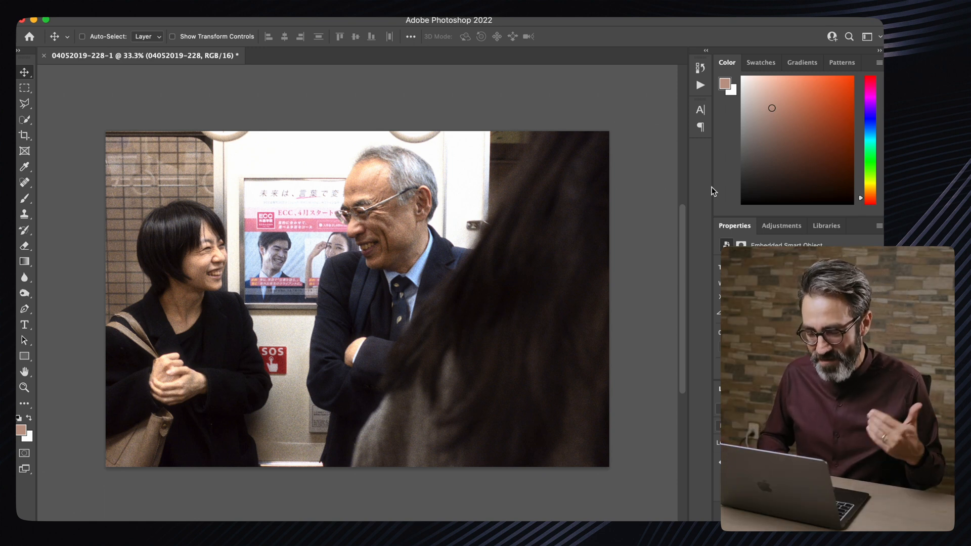
mouse_move(529, 255)
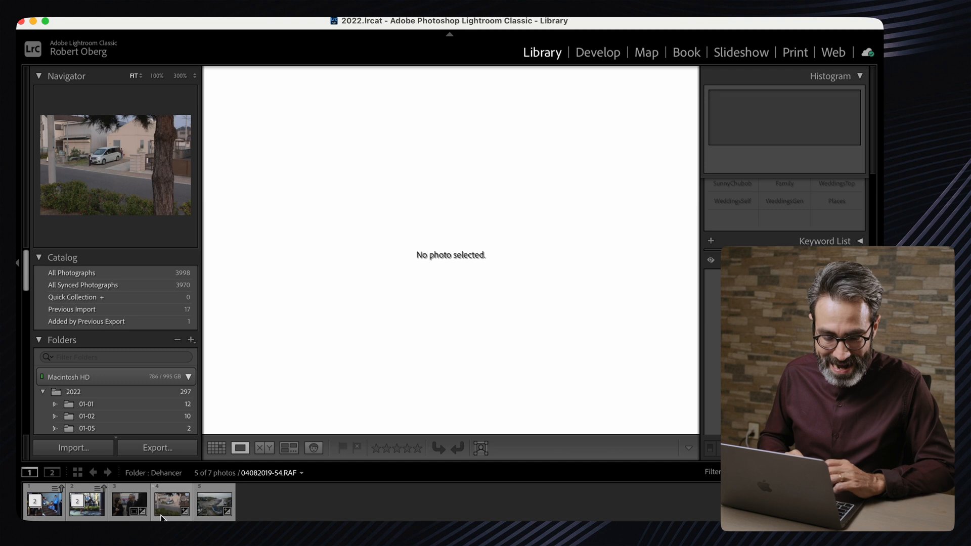
- Select the white-van street photo, check its Edit In options, and review its Develop adjustments
left_click(172, 501)
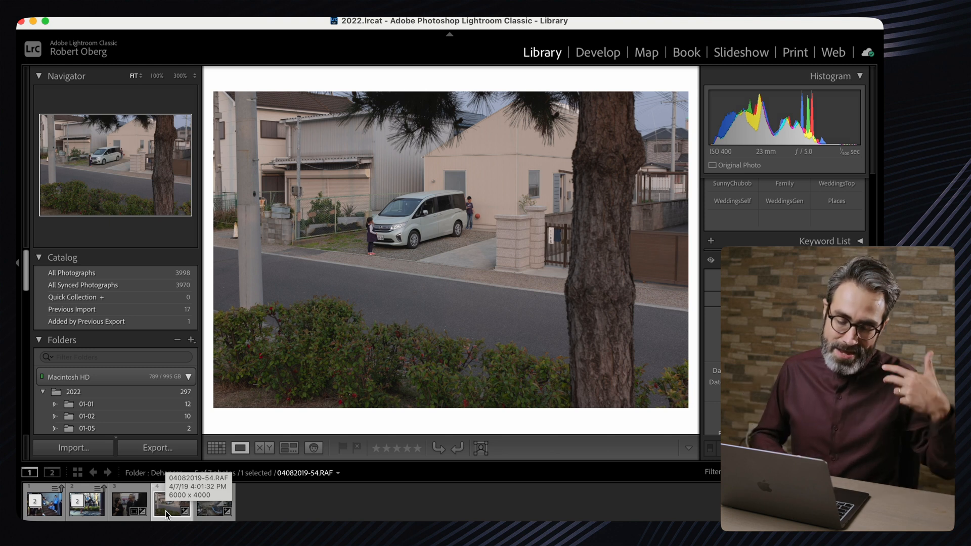
right_click(170, 502)
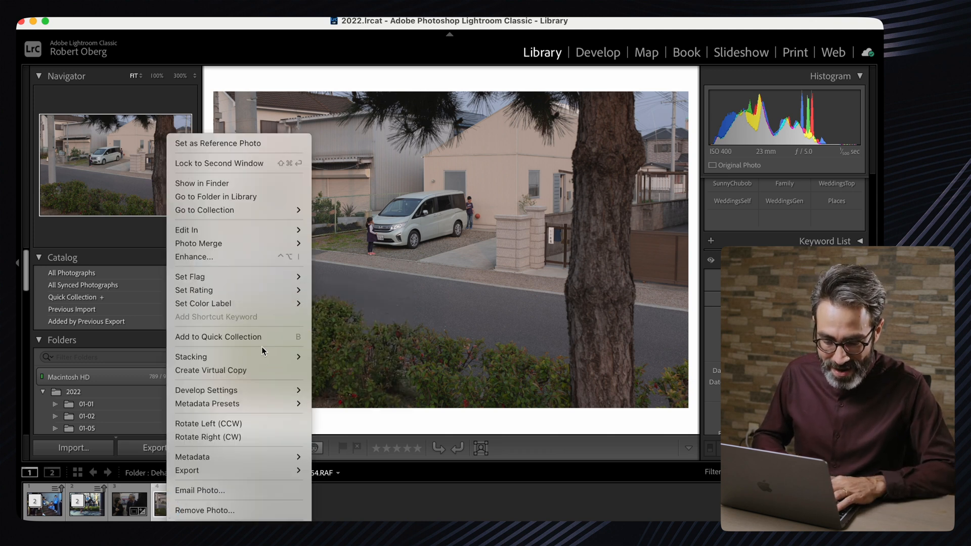
mouse_move(187, 230)
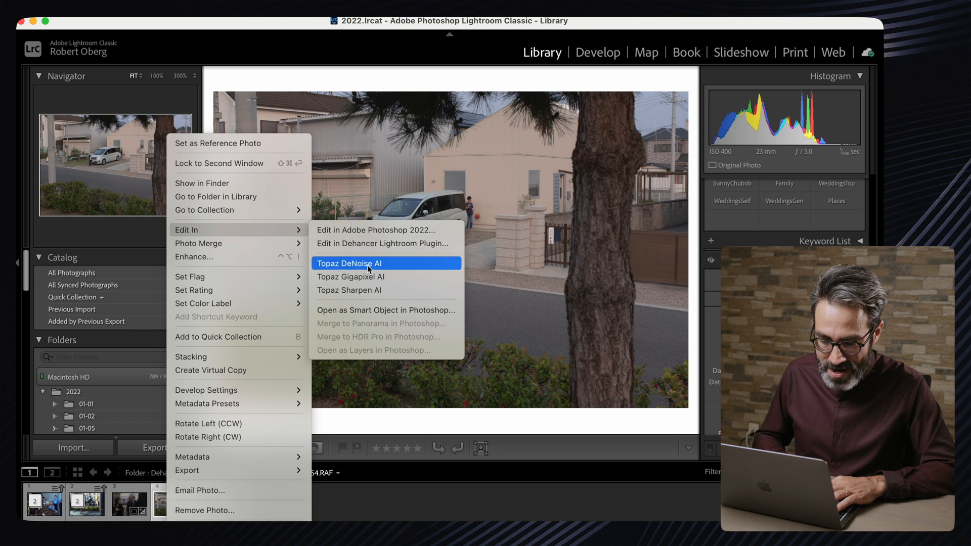
mouse_move(402, 309)
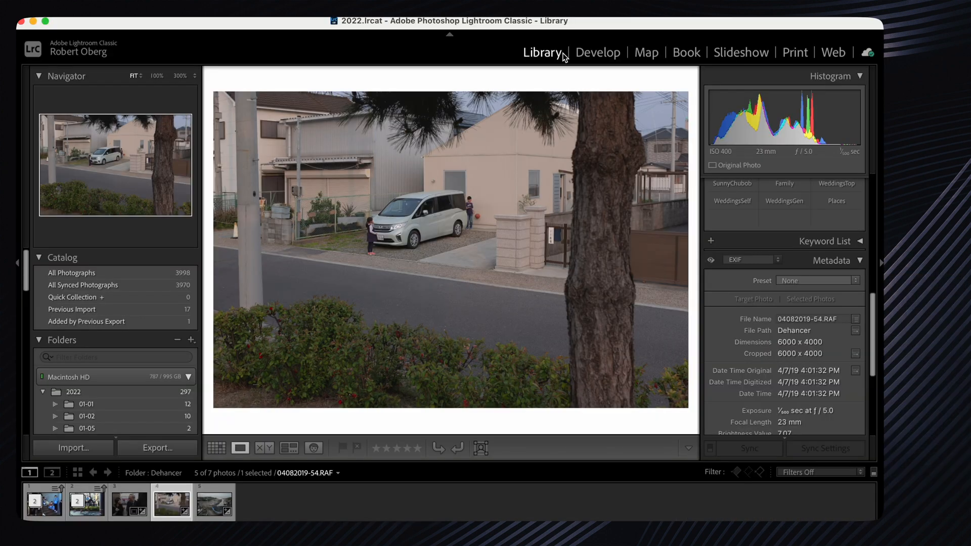
left_click(597, 52)
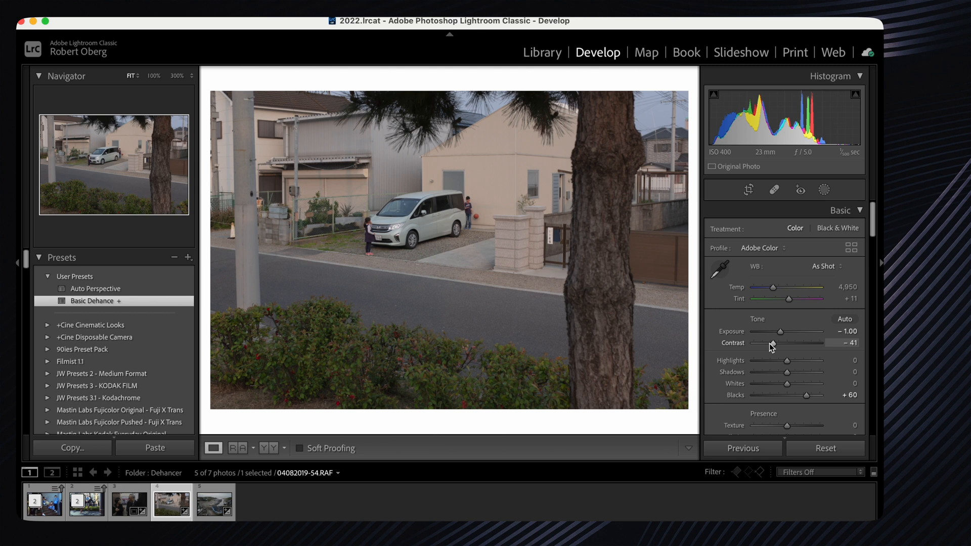
mouse_move(780, 331)
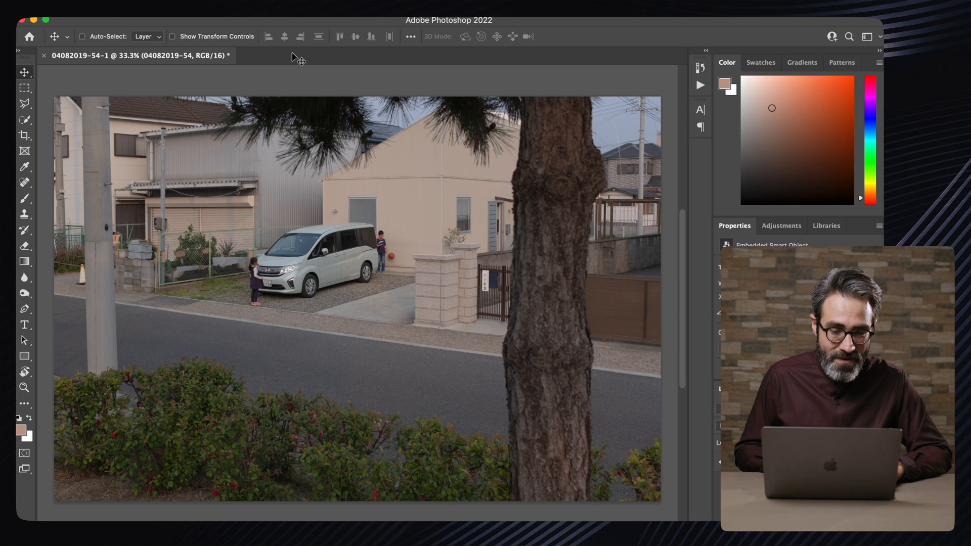
mouse_move(308, 280)
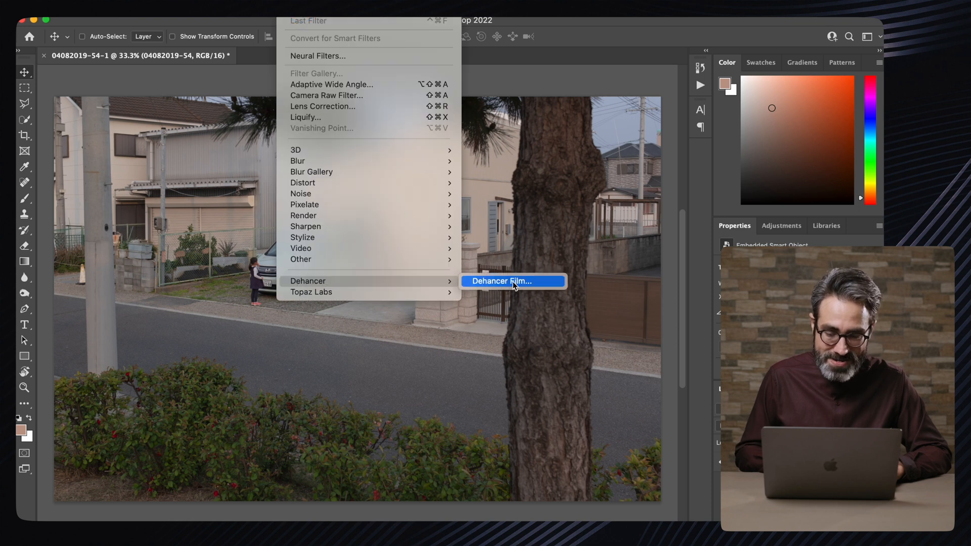
- Add a Dehancer Film smart filter with the Fujichrome Velvia 100 look, fine-tuned, to the van photo
left_click(501, 280)
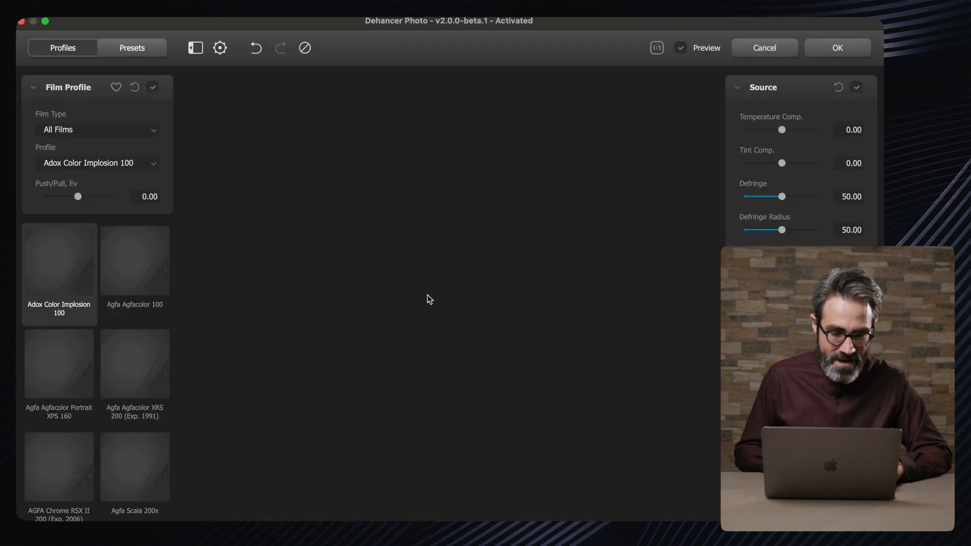
left_click(131, 48)
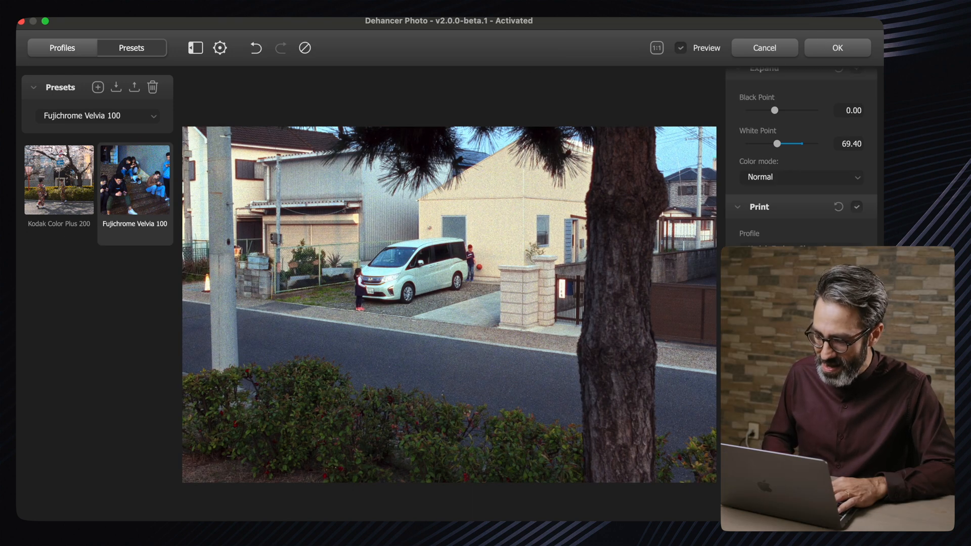
scroll("down", 3)
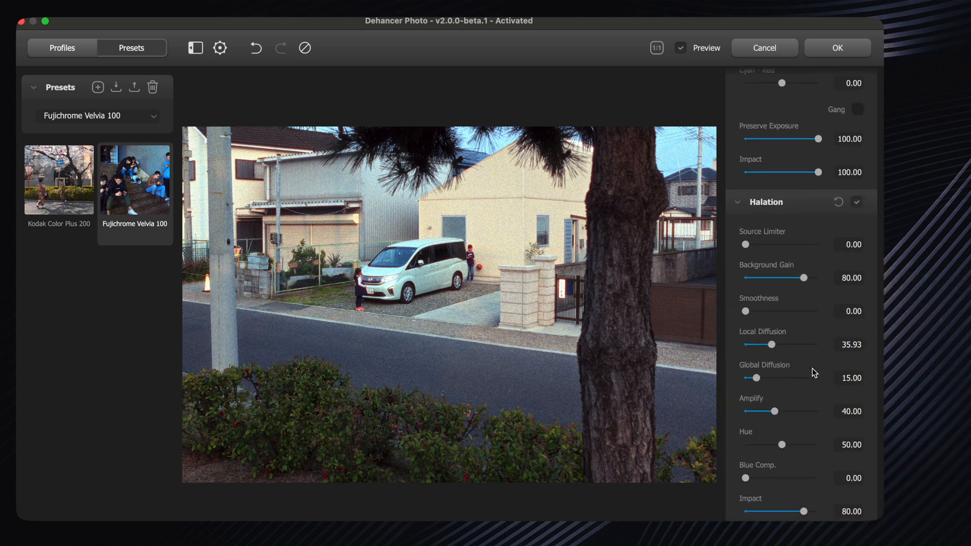
left_click_drag(772, 344, 761, 344)
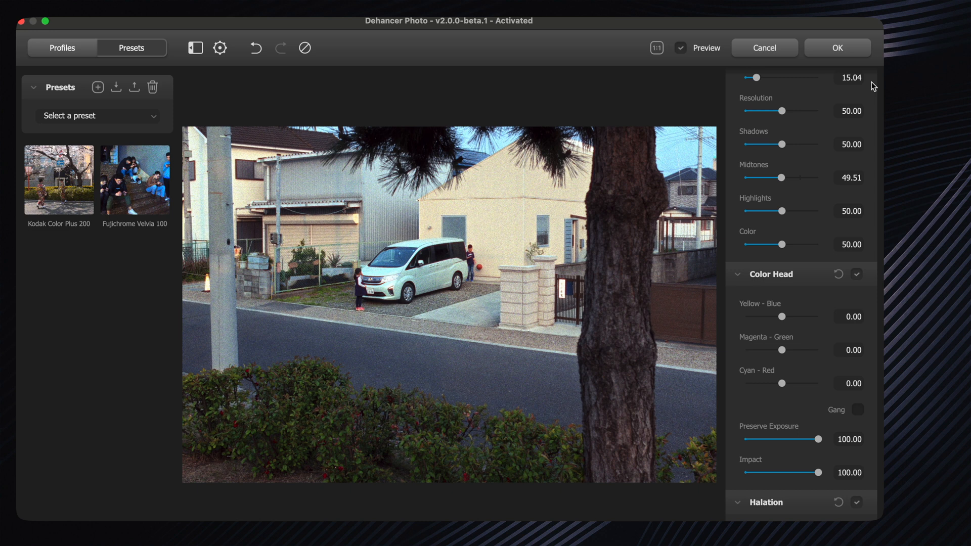
left_click(837, 48)
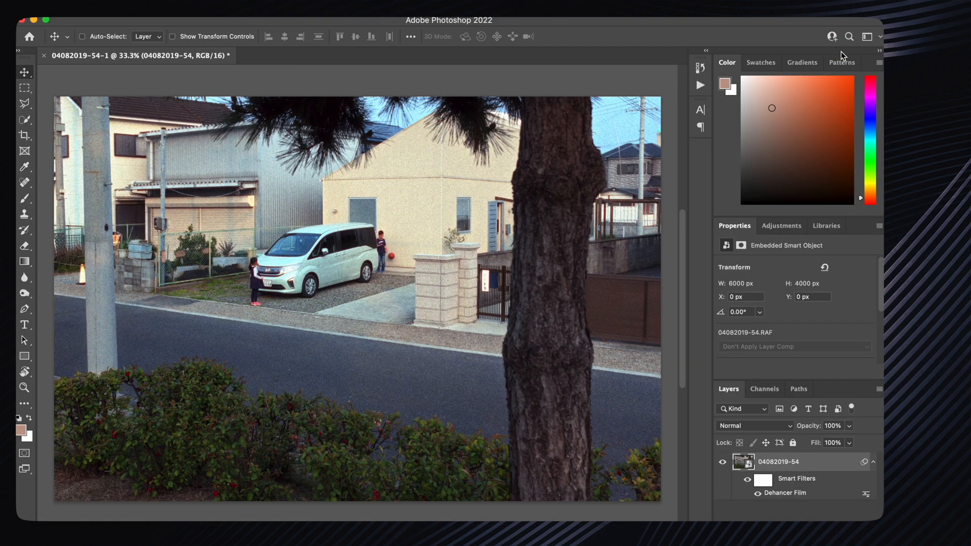
left_click(81, 36)
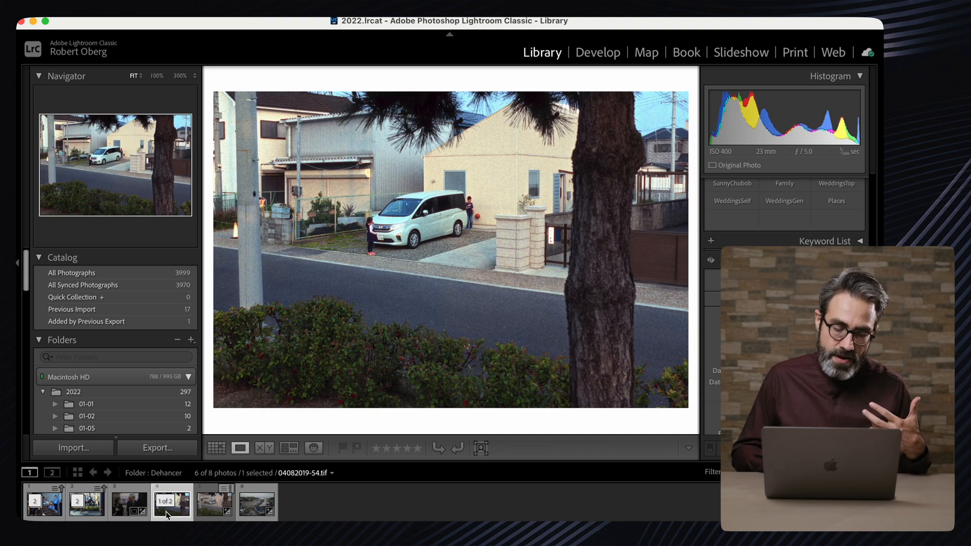
mouse_move(172, 501)
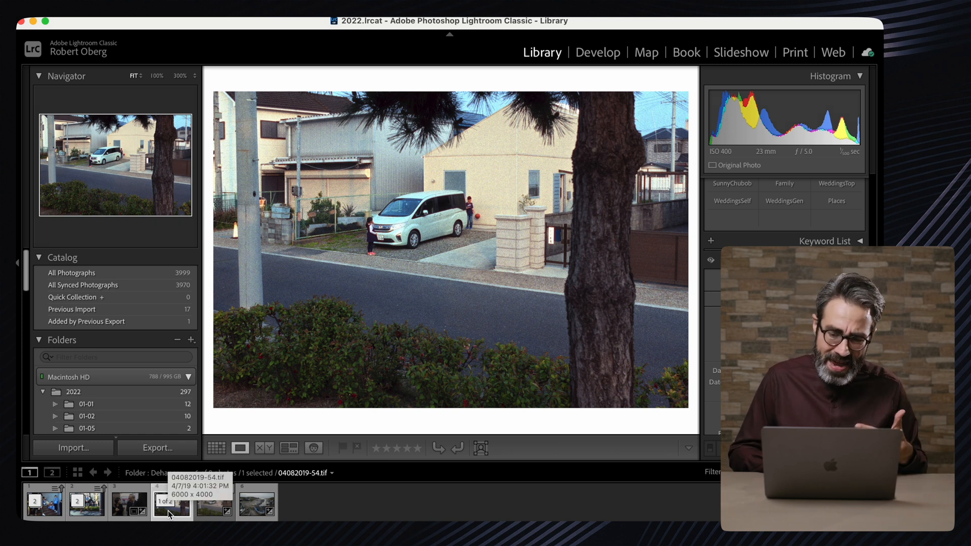
- Edit the van TIFF's original file in Photoshop 2022 and select its Dehancer Film smart filter
right_click(170, 501)
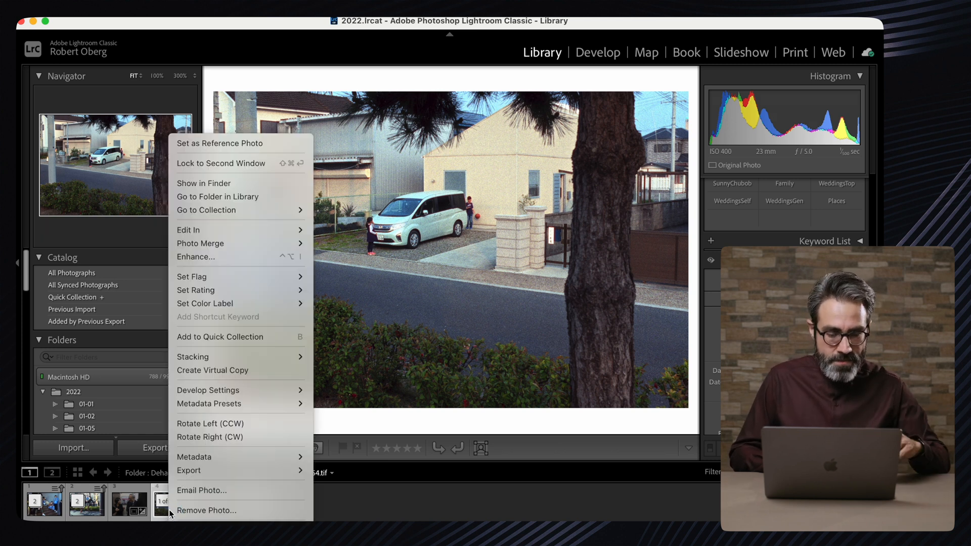
mouse_move(188, 230)
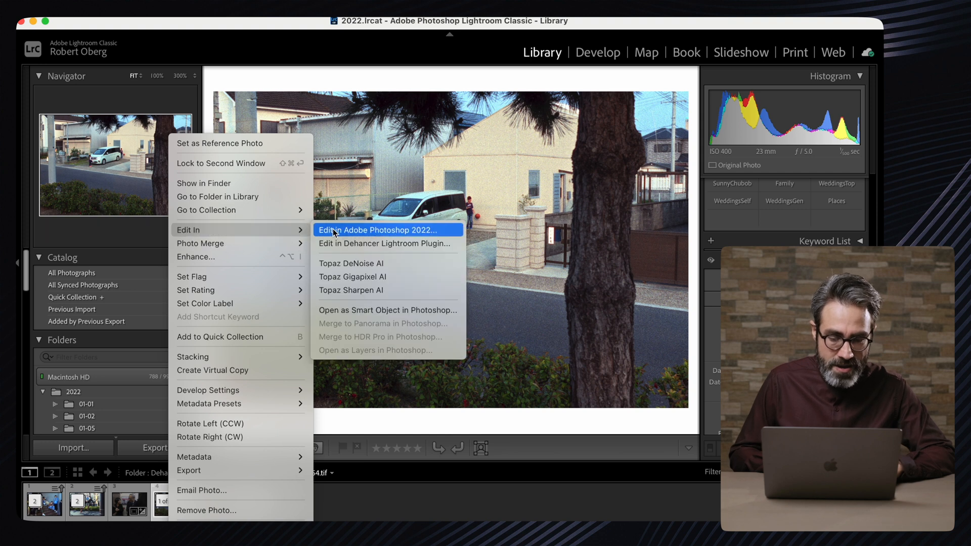
left_click(378, 229)
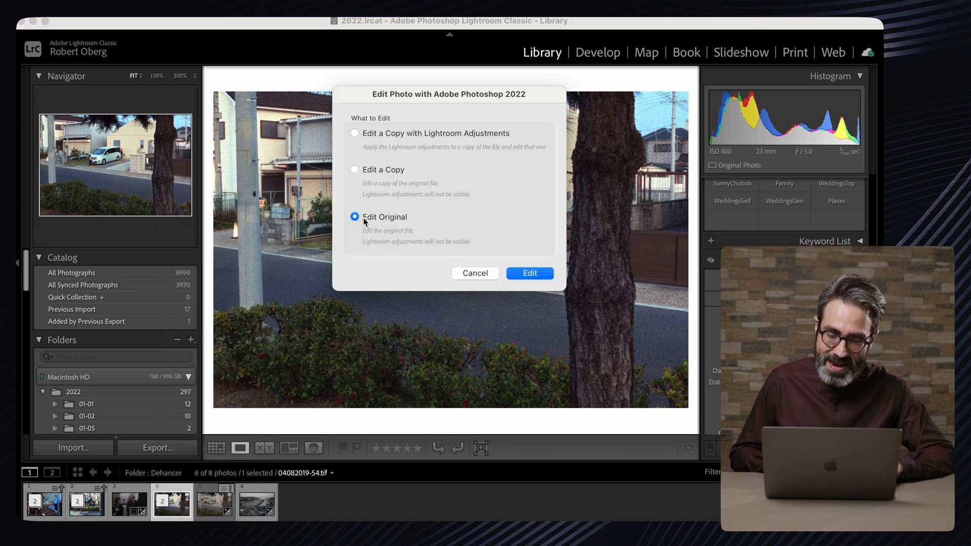
left_click(529, 273)
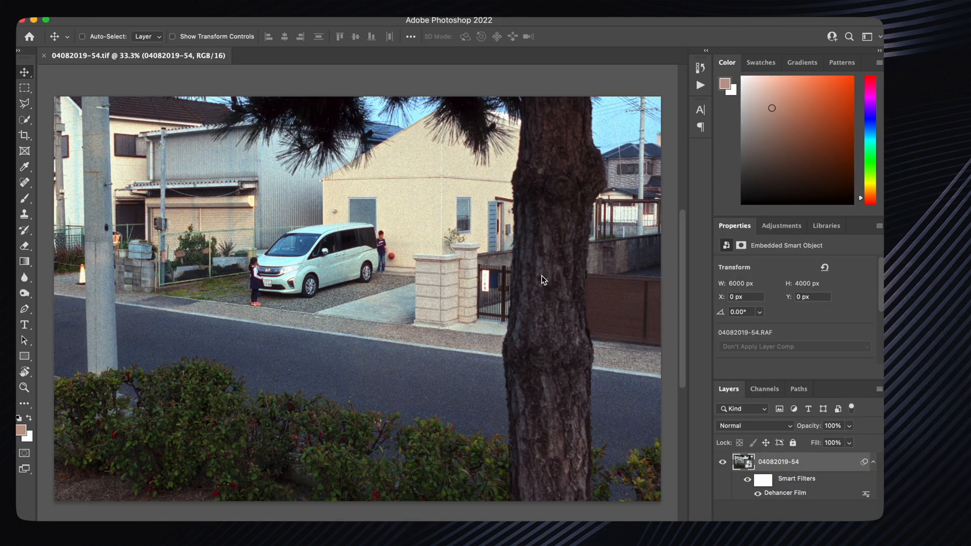
left_click(757, 493)
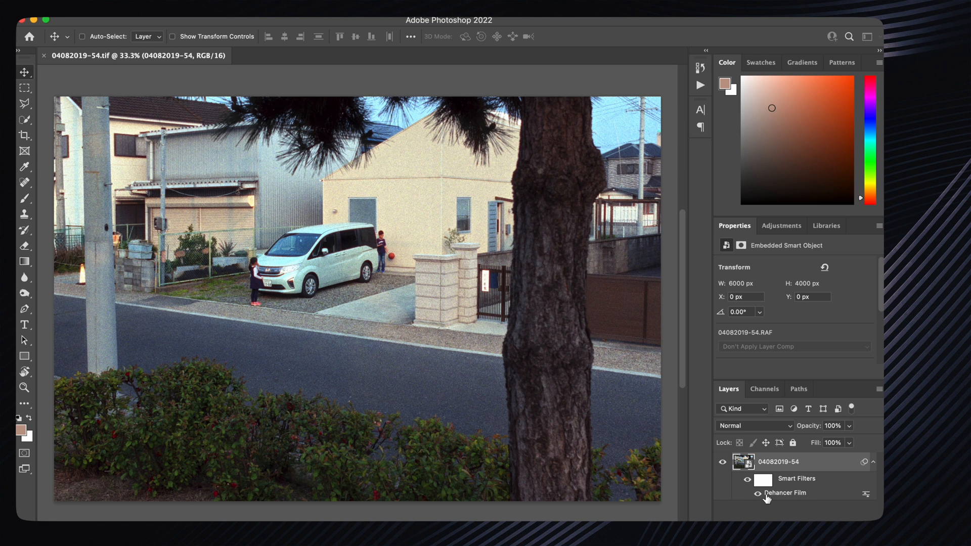
mouse_move(765, 493)
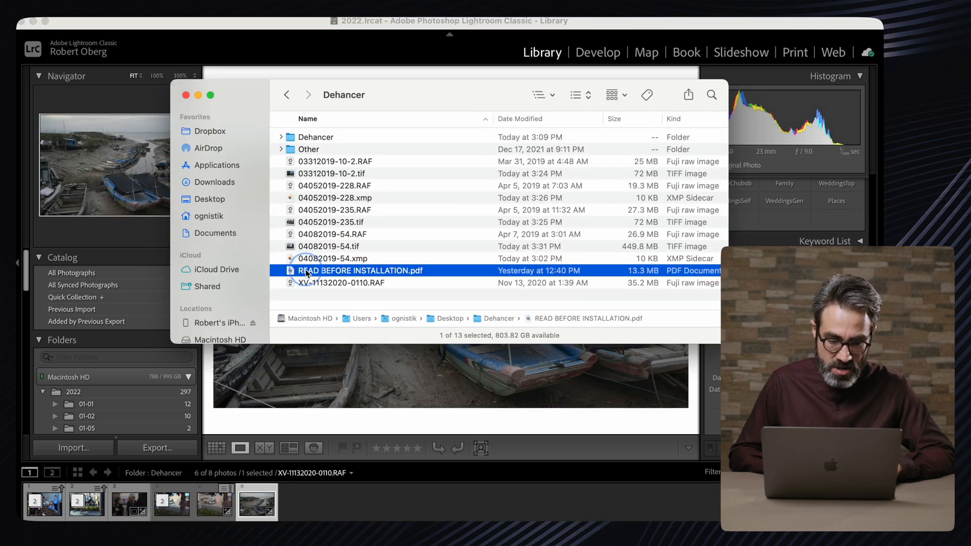
- Select 04052019-235.tif and open the inner Dehancer folder in Finder
left_click(331, 222)
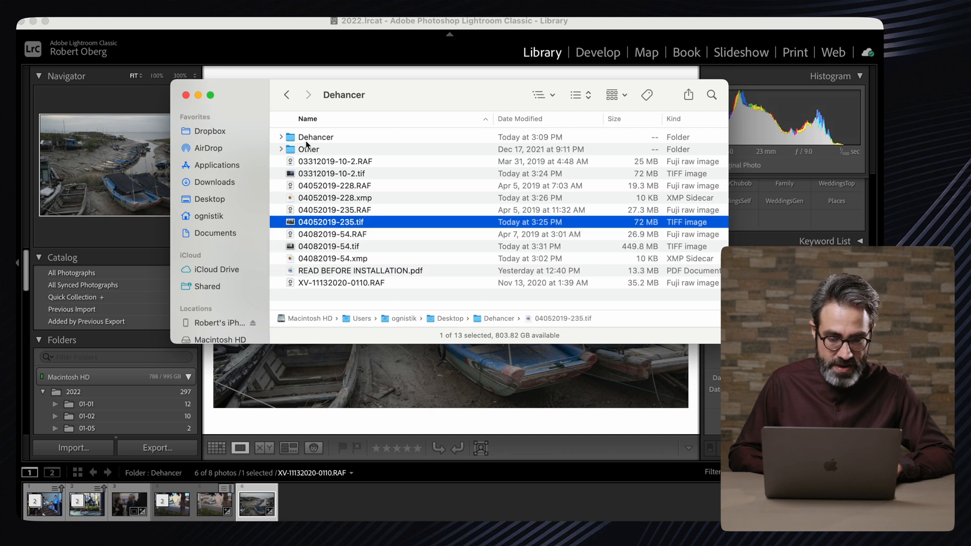
double_click(315, 136)
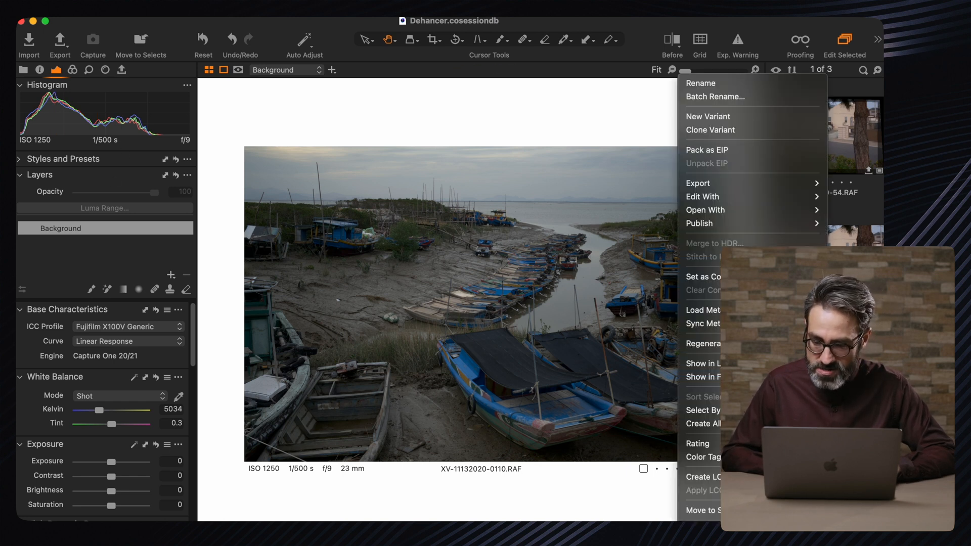
- Send the boats photo via Edit With to the Dehancer plugin as a 16-bit uncompressed TIFF variant
left_click(703, 196)
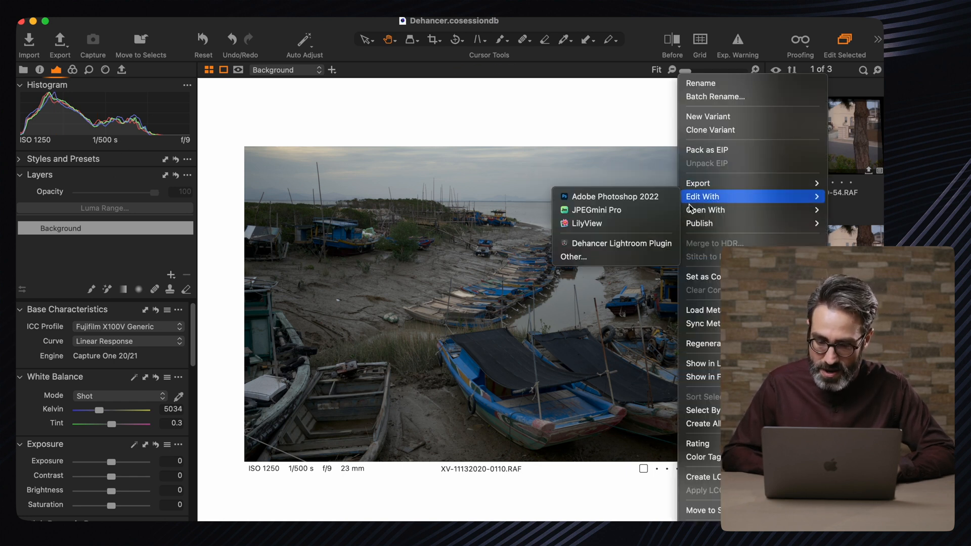
mouse_move(616, 242)
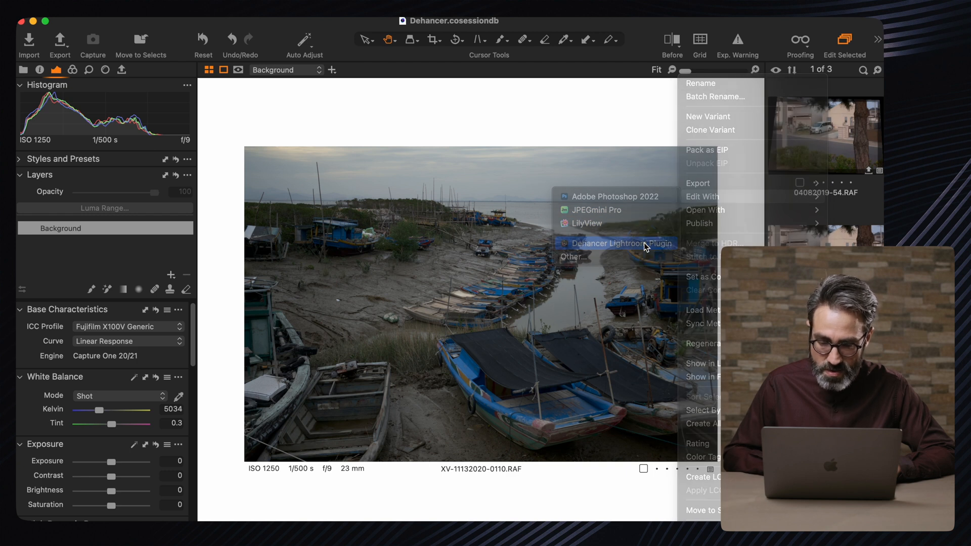
left_click(625, 243)
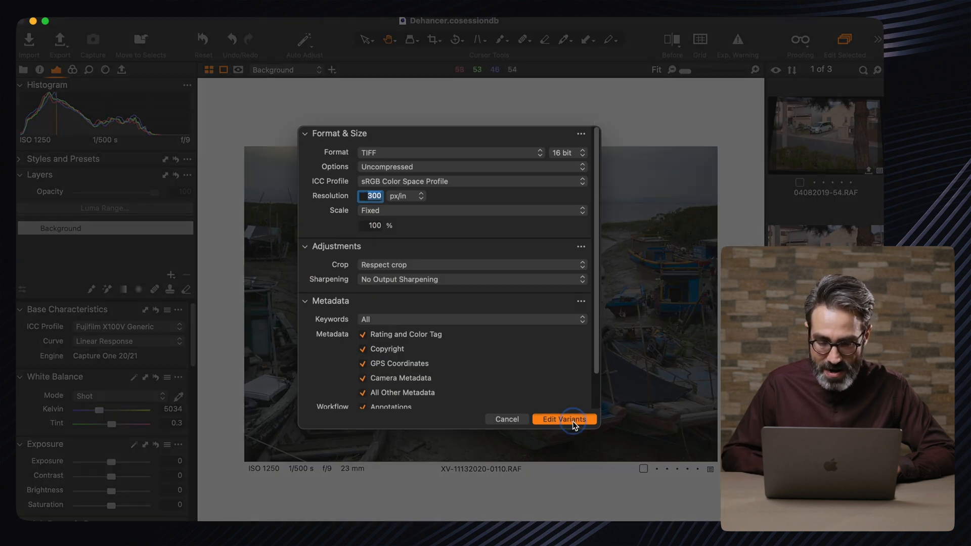